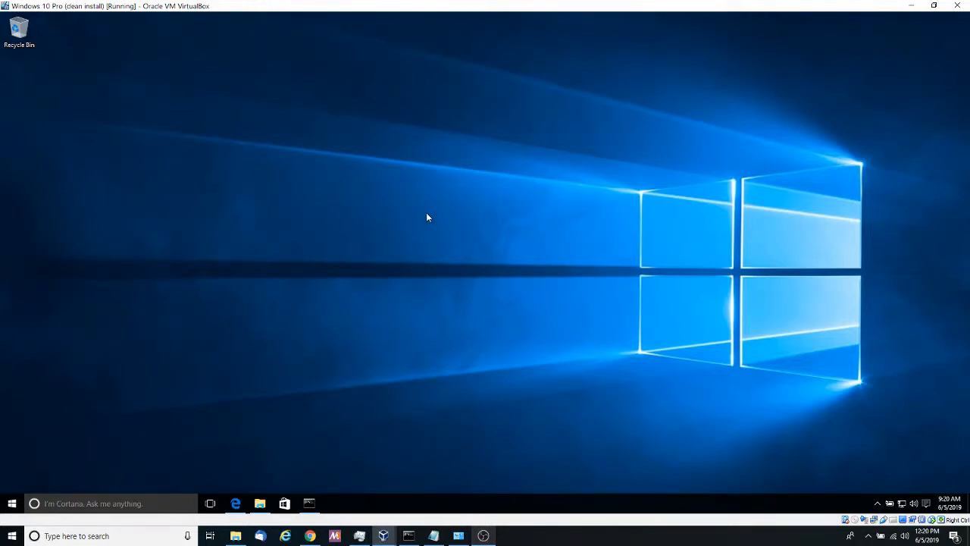
pyautogui.moveTo(409, 160)
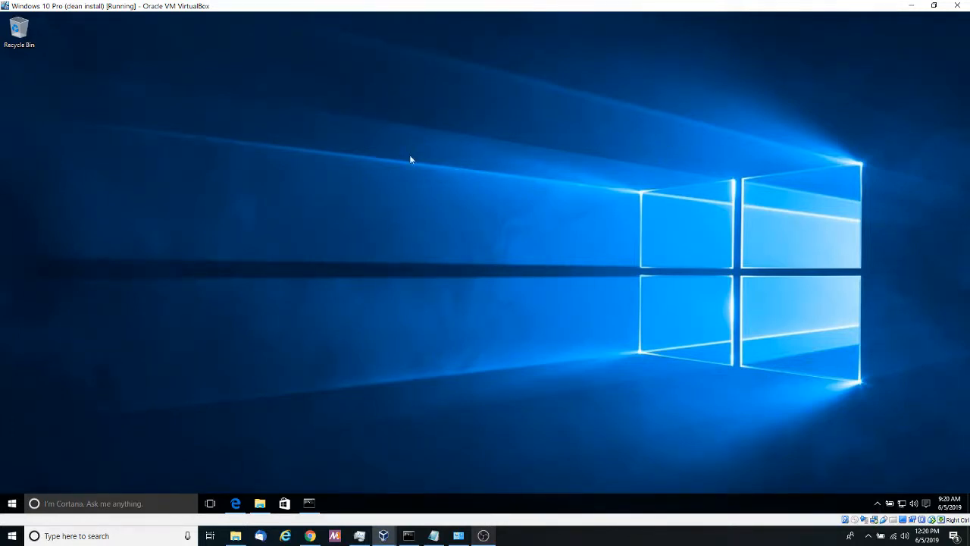
pyautogui.moveTo(496, 210)
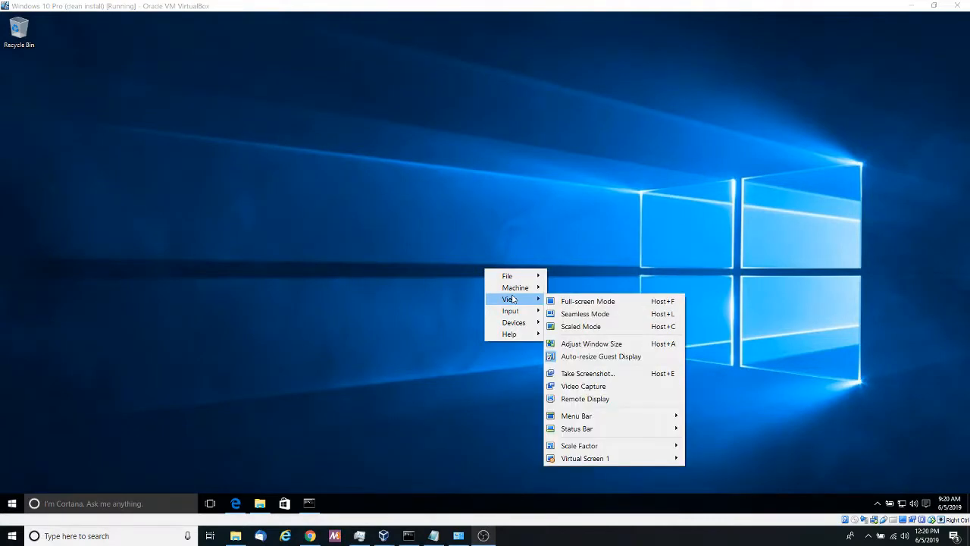
# Step: Switch the Windows 10 virtual machine to VirtualBox full-screen mode
pyautogui.click(587, 301)
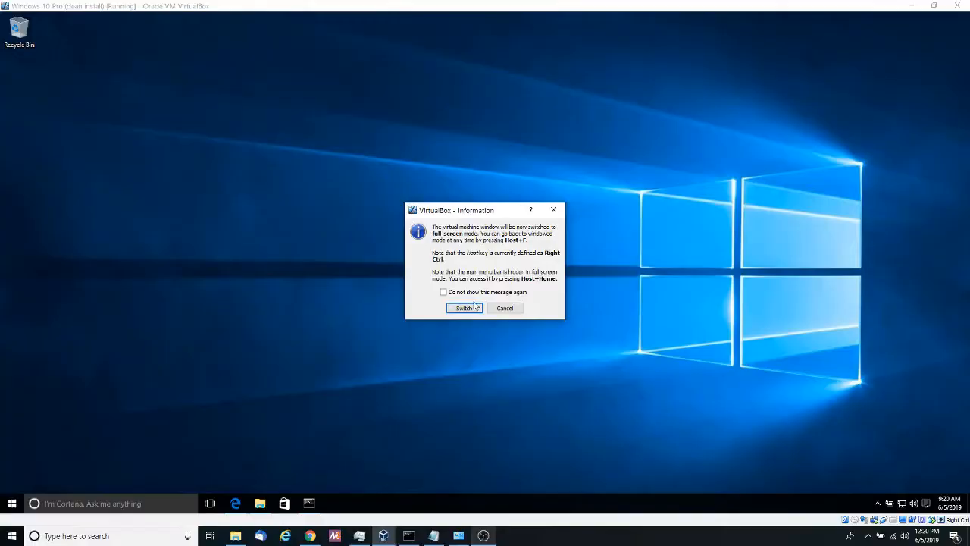
pyautogui.click(464, 308)
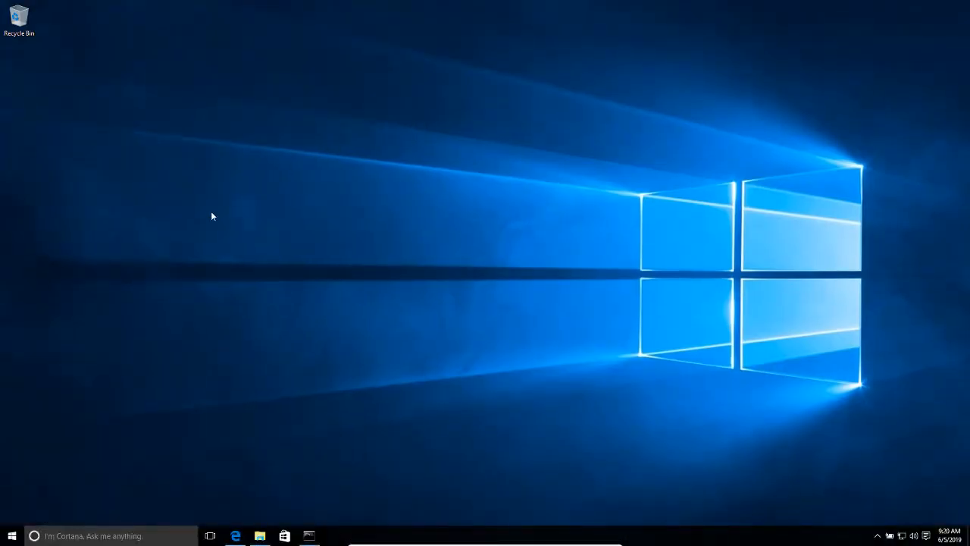
pyautogui.moveTo(217, 291)
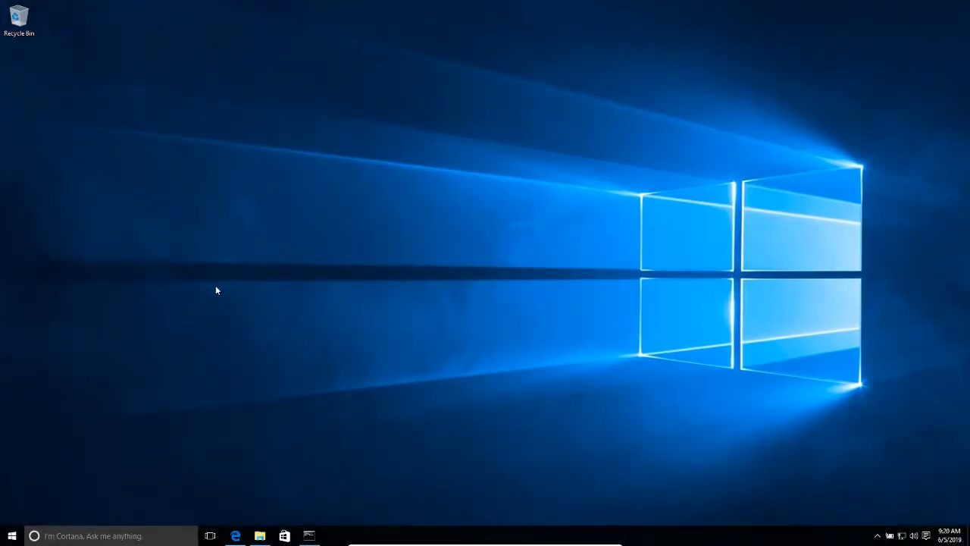
pyautogui.moveTo(223, 288)
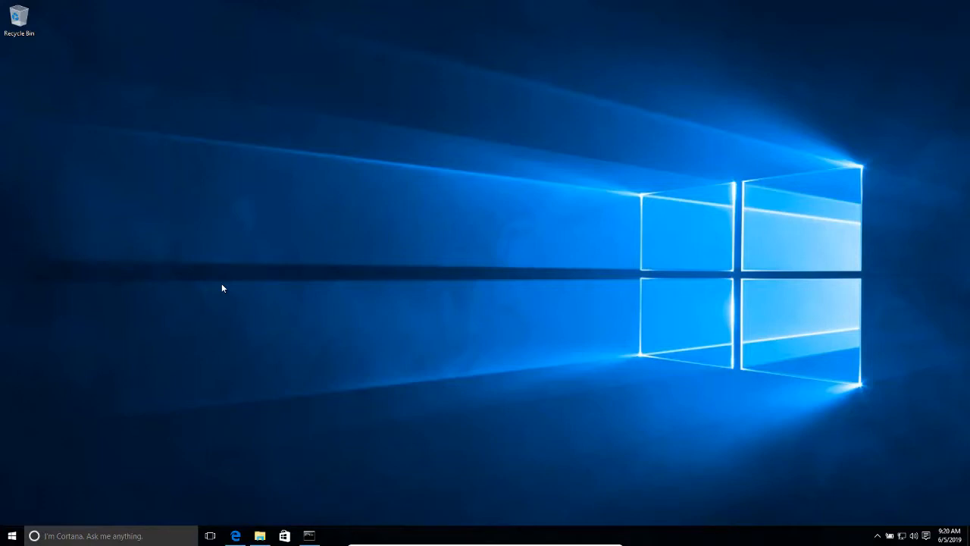
pyautogui.moveTo(860, 463)
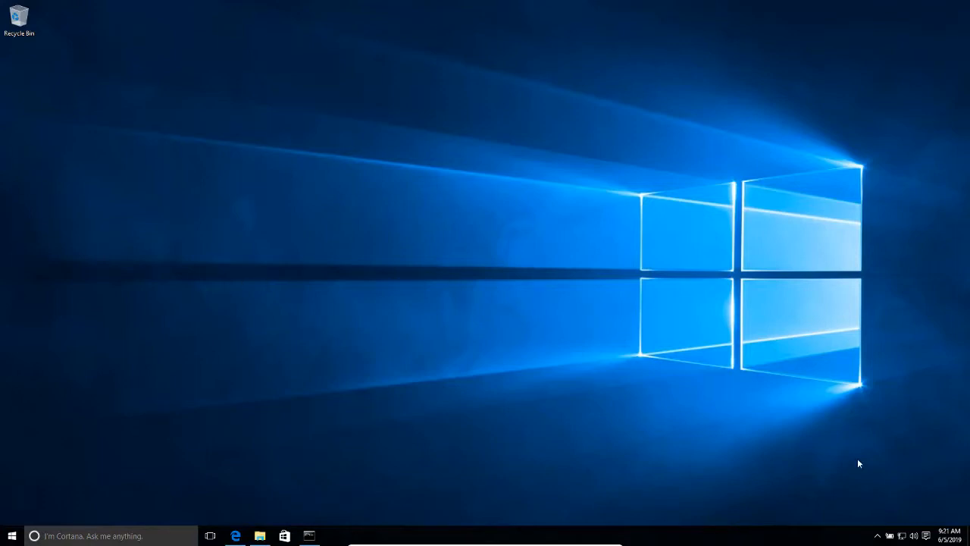
pyautogui.moveTo(861, 445)
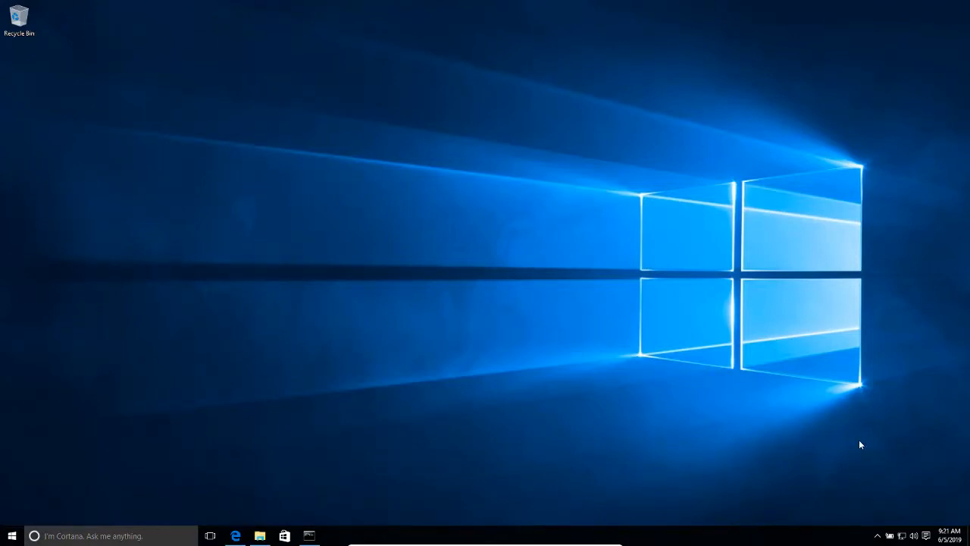
pyautogui.moveTo(898, 514)
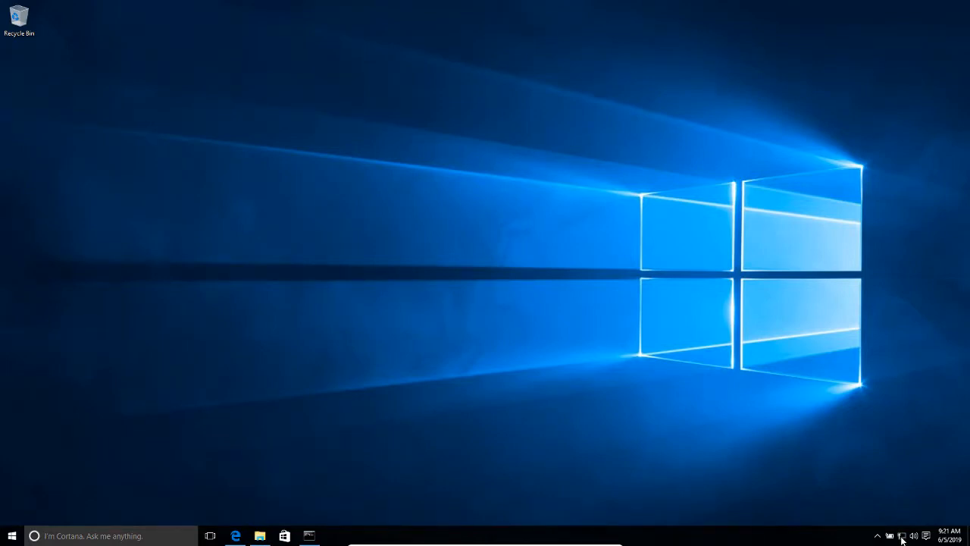
pyautogui.moveTo(892, 428)
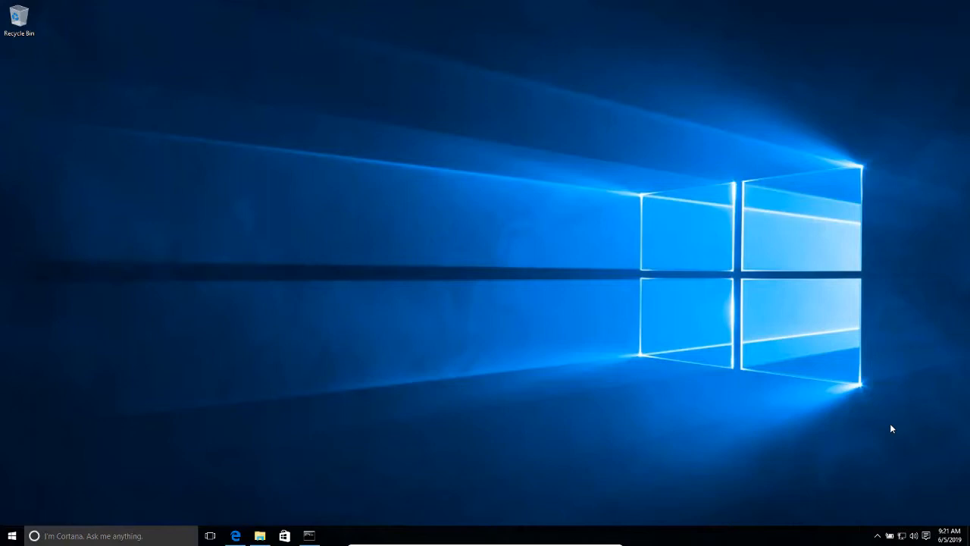
pyautogui.moveTo(899, 536)
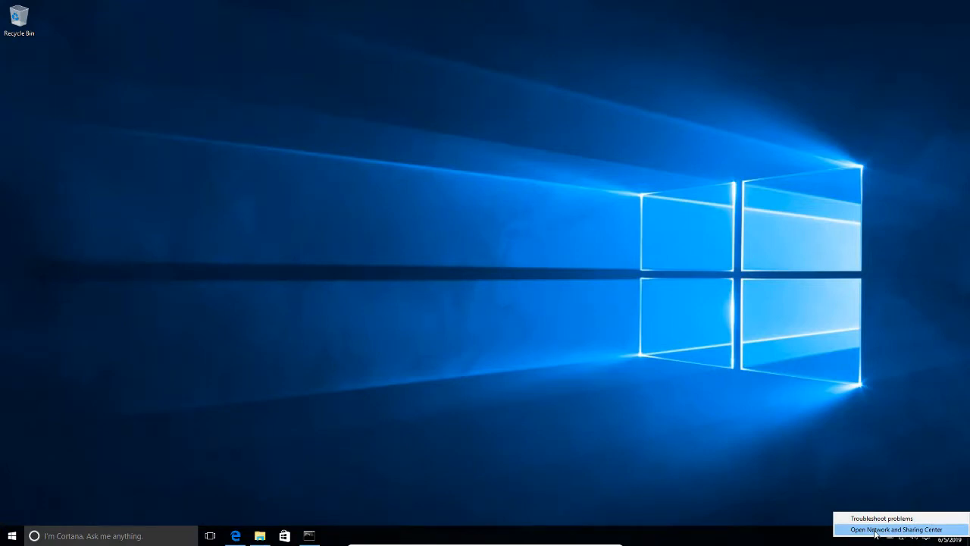
# Step: Open Network Connections from Network and Sharing Center and show the Ethernet adapter's options menu
pyautogui.click(896, 529)
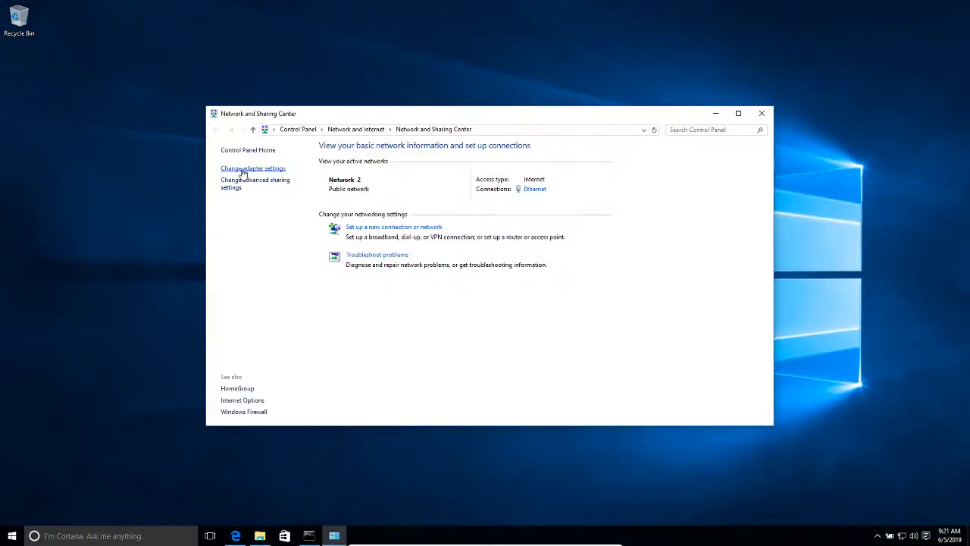
pyautogui.click(252, 168)
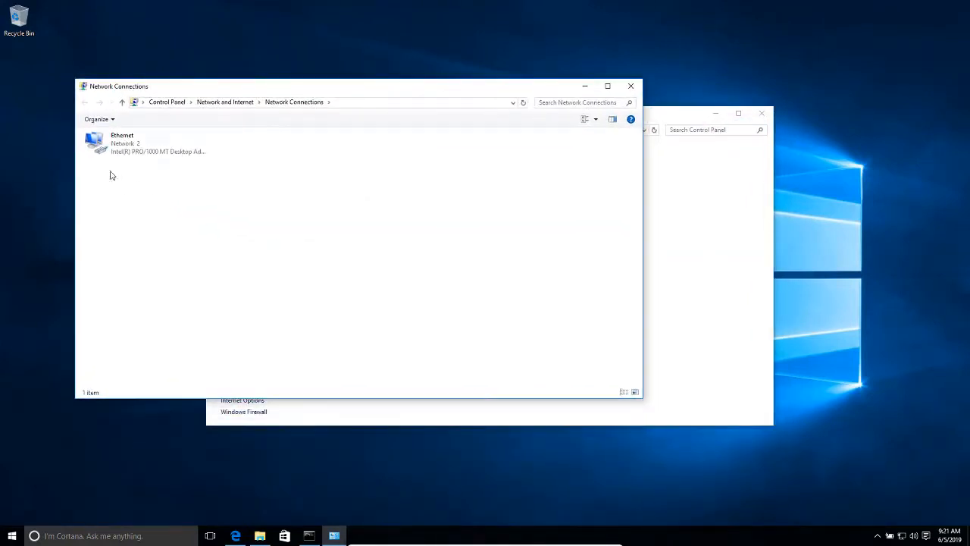
pyautogui.rightClick(98, 143)
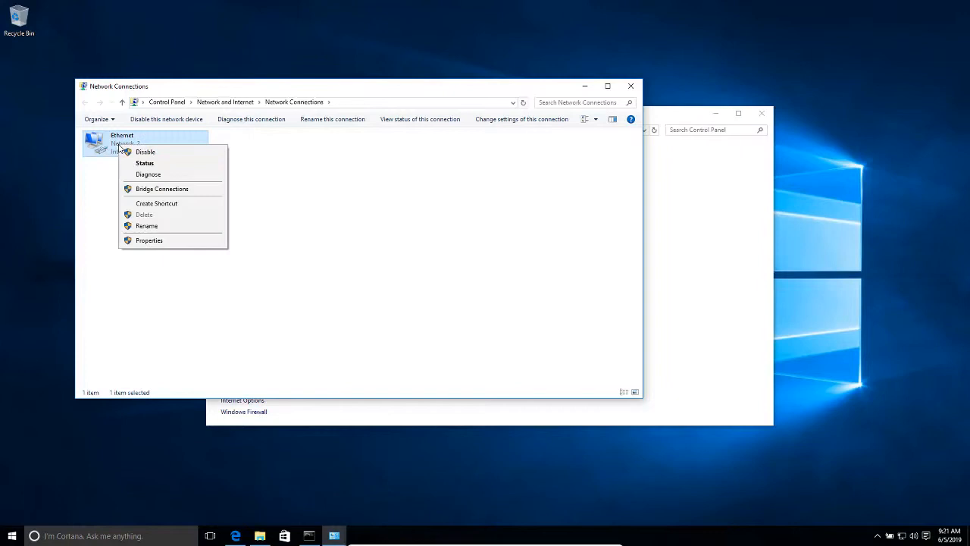
pyautogui.moveTo(148, 149)
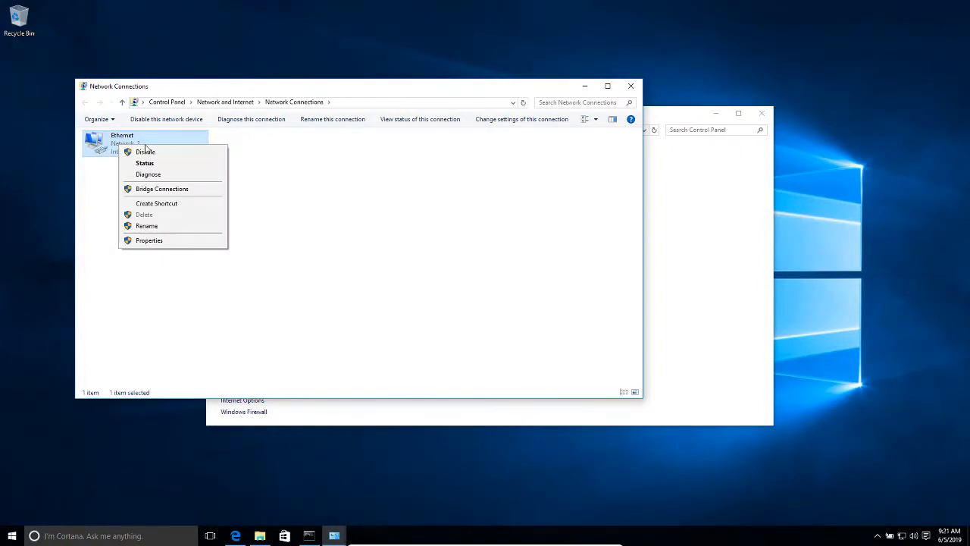
pyautogui.moveTo(305, 155)
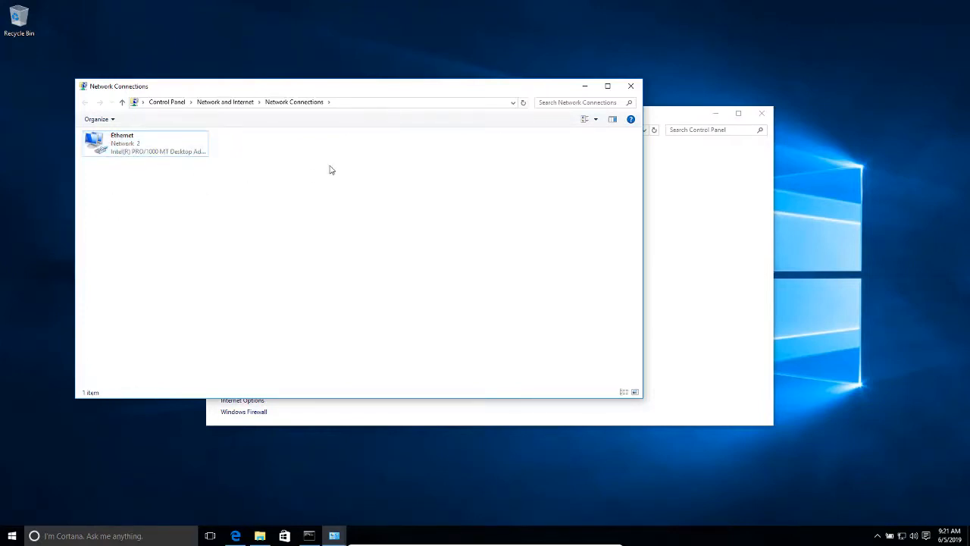
pyautogui.click(144, 144)
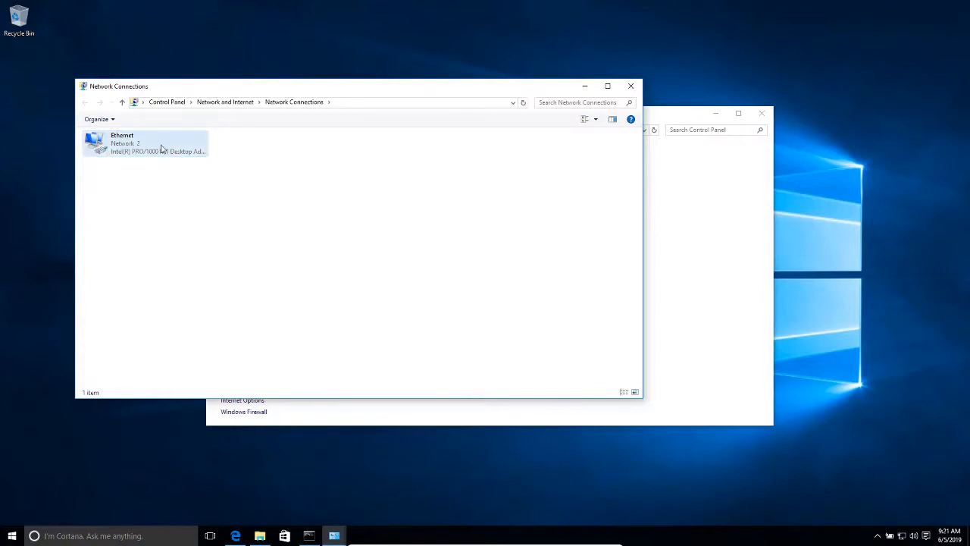
pyautogui.moveTo(135, 149)
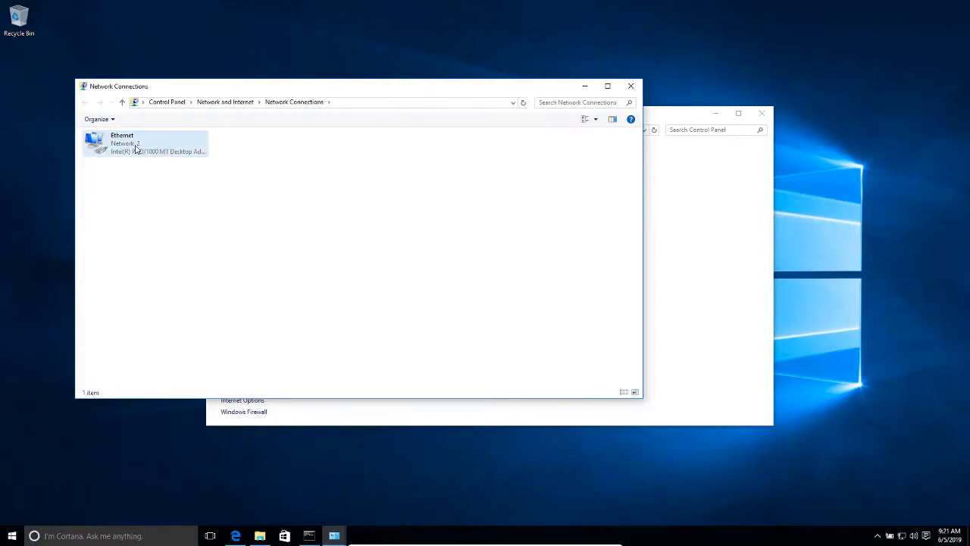
pyautogui.rightClick(144, 143)
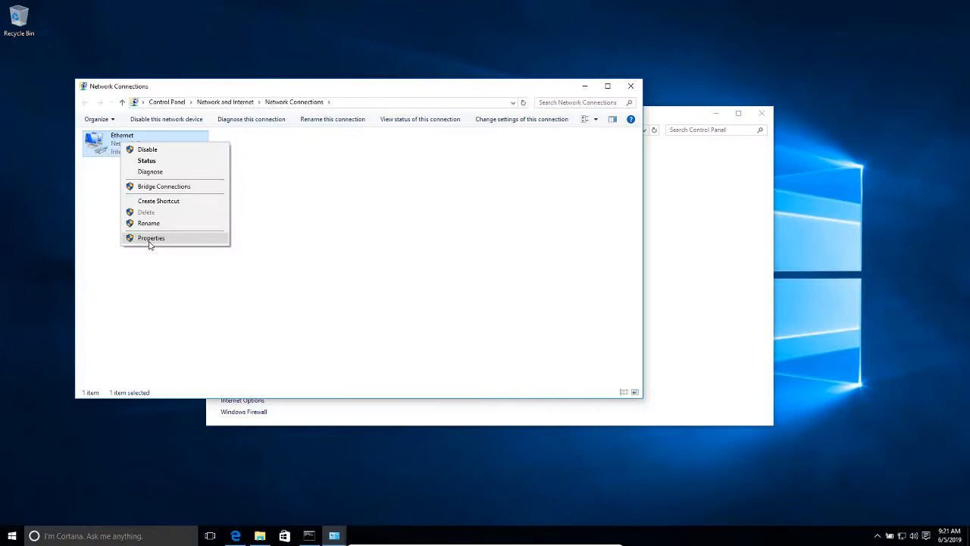
# Step: Open the Internet Protocol Version 4 (TCP/IPv4) properties of the Ethernet adapter
pyautogui.click(151, 238)
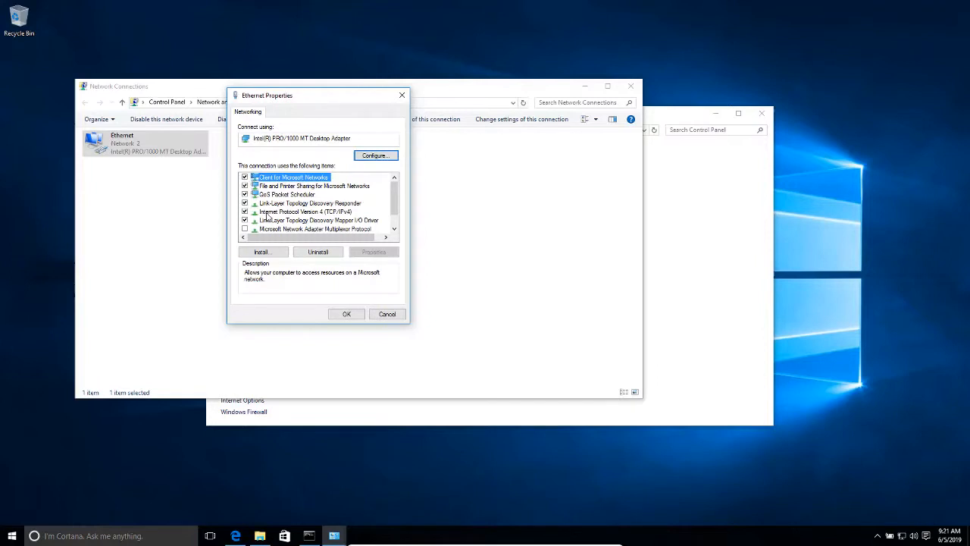
pyautogui.click(304, 211)
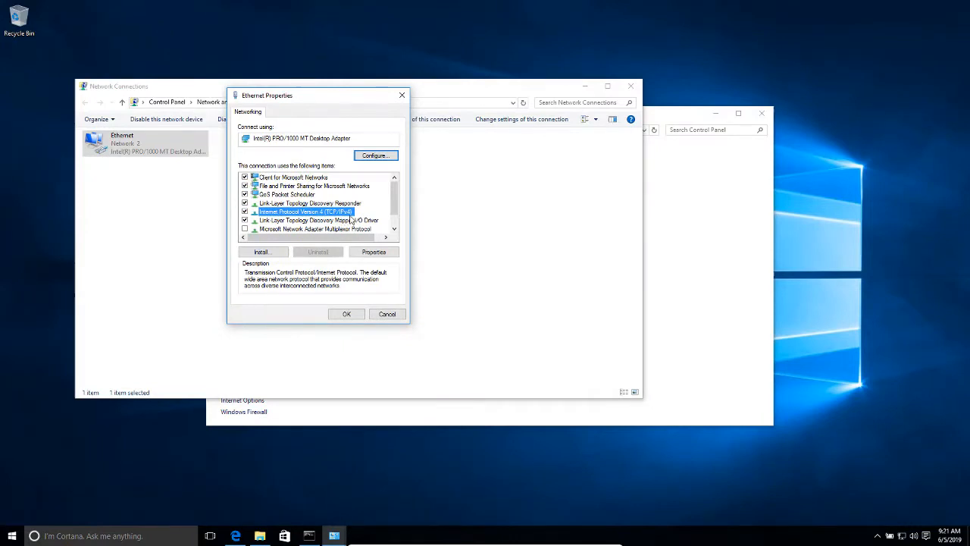
pyautogui.click(374, 252)
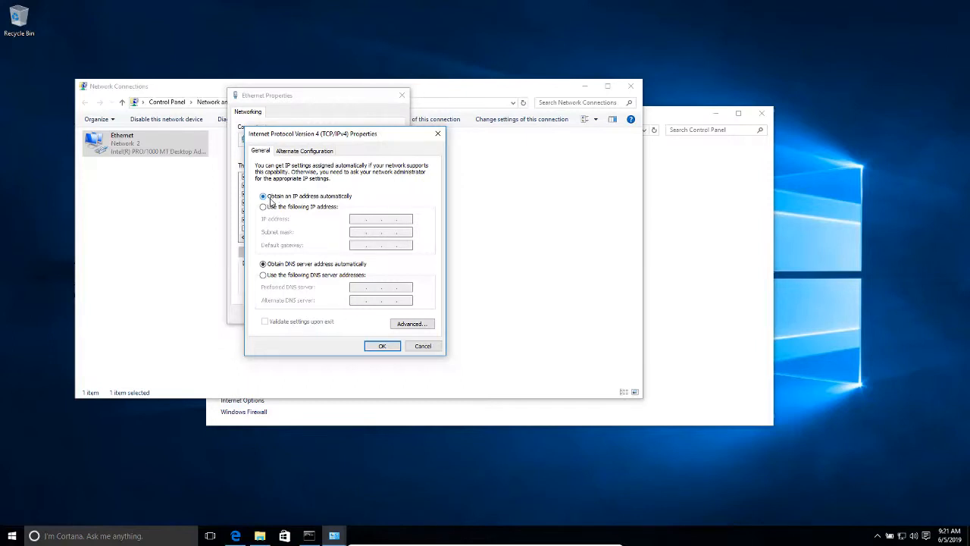
pyautogui.moveTo(309, 203)
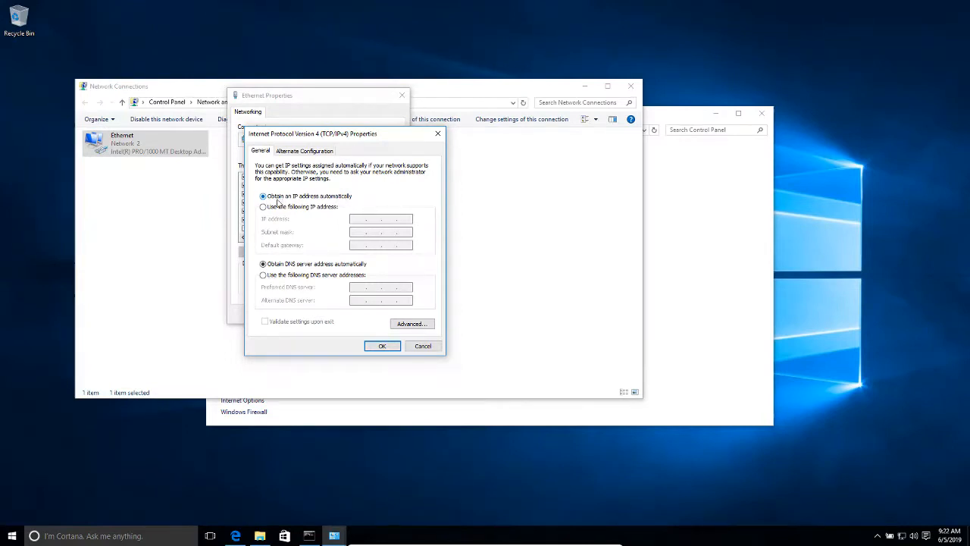
pyautogui.moveTo(355, 203)
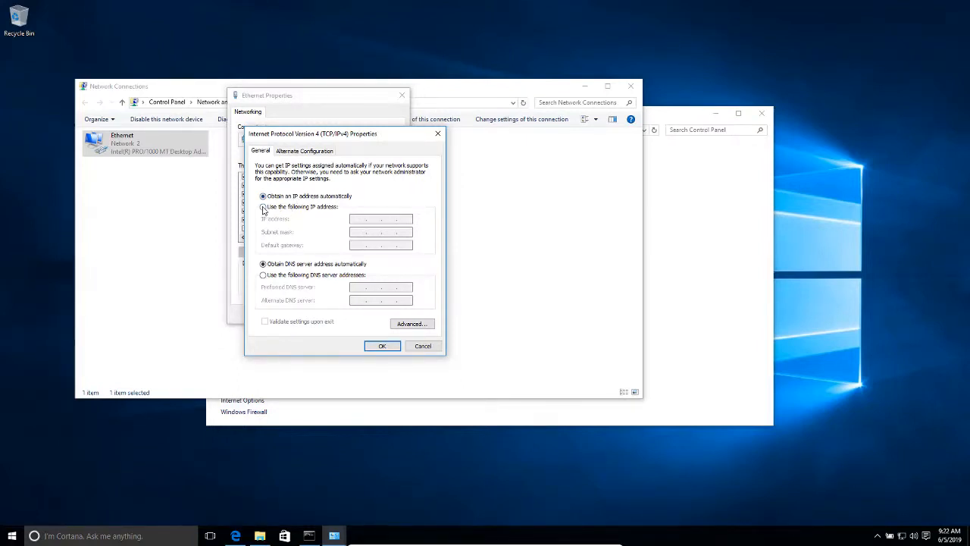
# Step: Choose 'Use the following IP address' and place the cursor in the IP address field
pyautogui.click(263, 207)
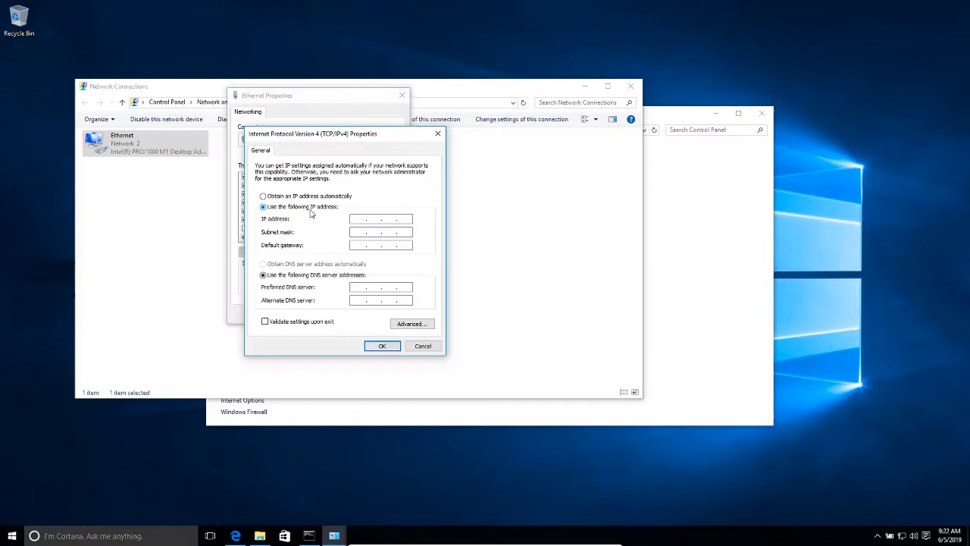
pyautogui.click(381, 219)
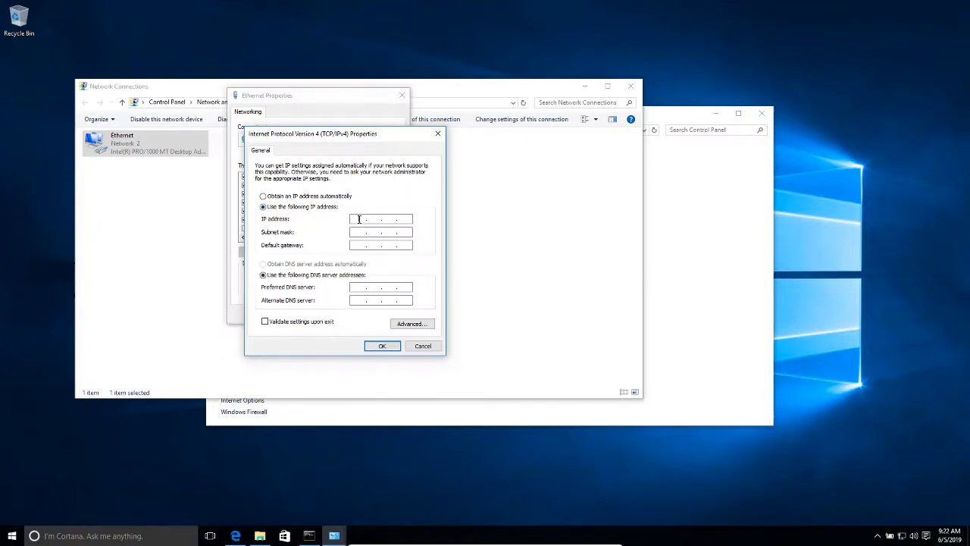
pyautogui.click(359, 219)
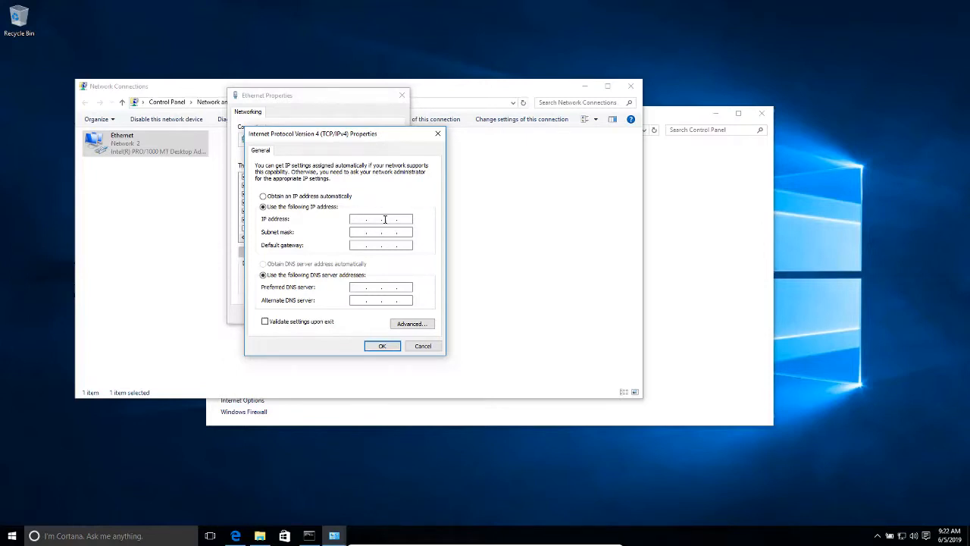
pyautogui.click(360, 219)
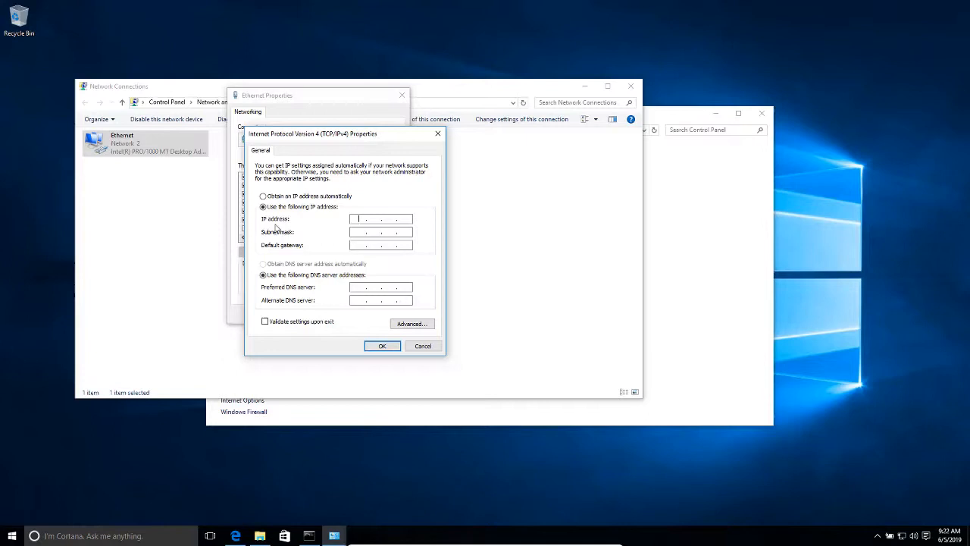
pyautogui.moveTo(282, 241)
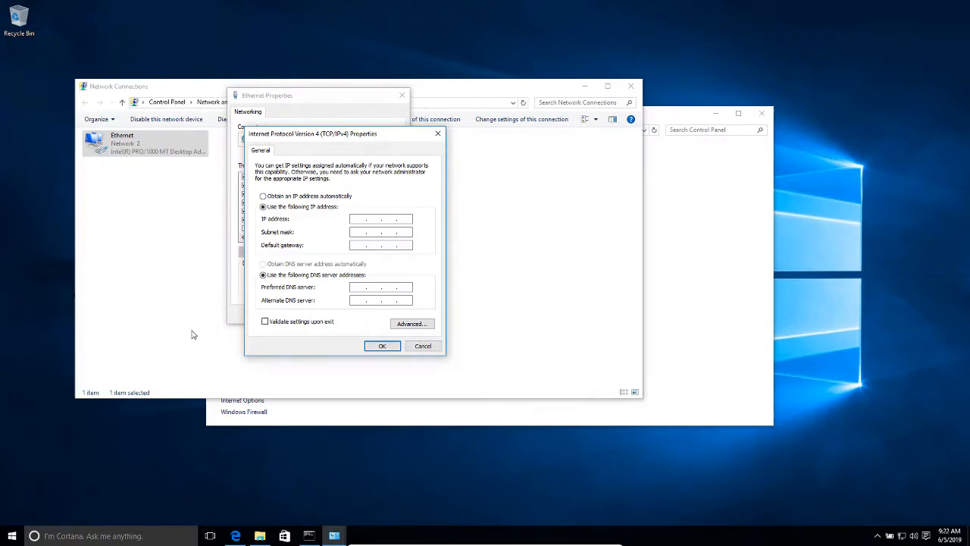
pyautogui.moveTo(47, 436)
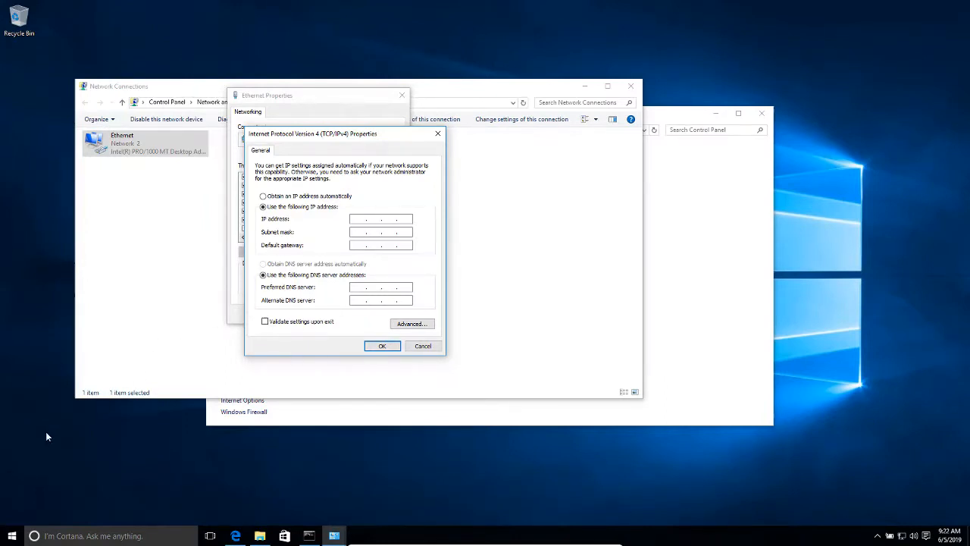
pyautogui.click(379, 219)
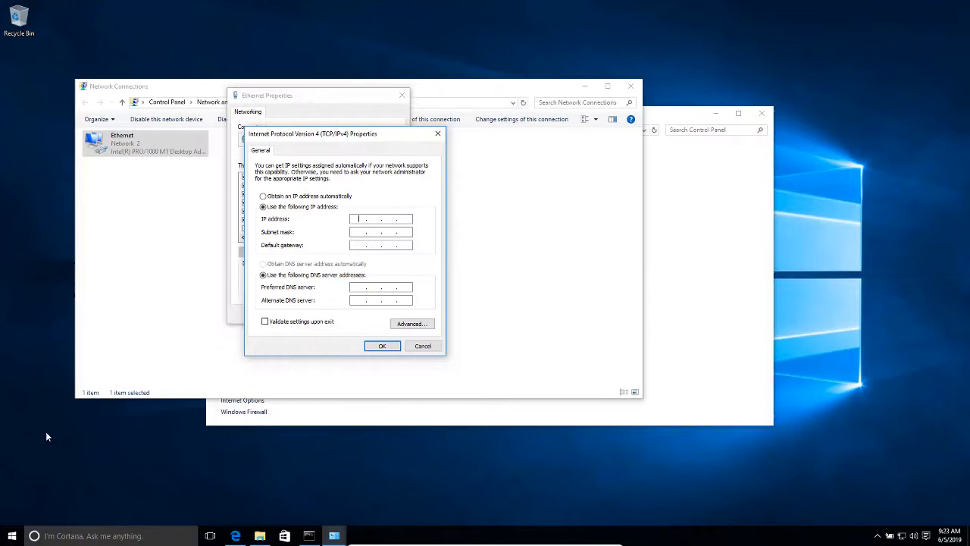
# Step: Run ipconfig /all in a Command Prompt to view the Ethernet adapter's addresses
pyautogui.press('Win+r')
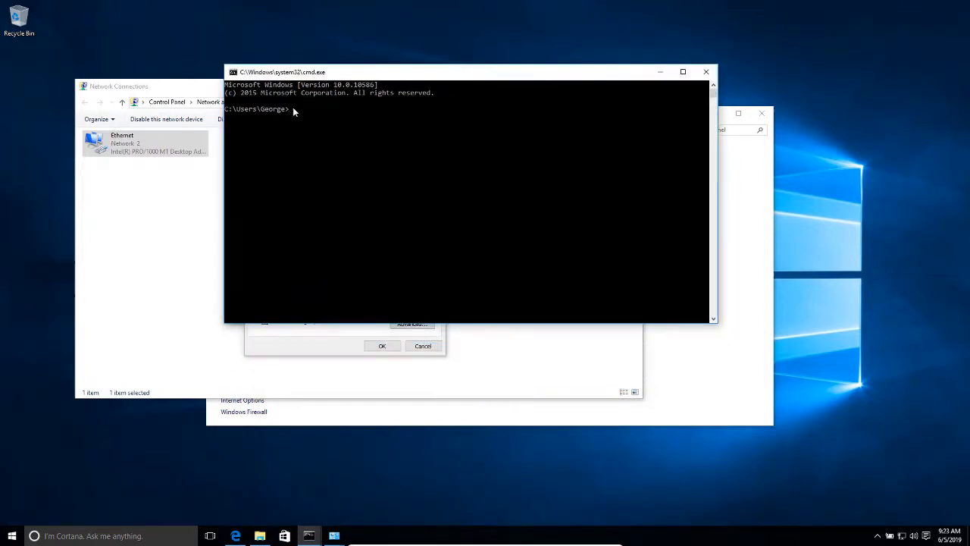
pyautogui.moveTo(403, 119)
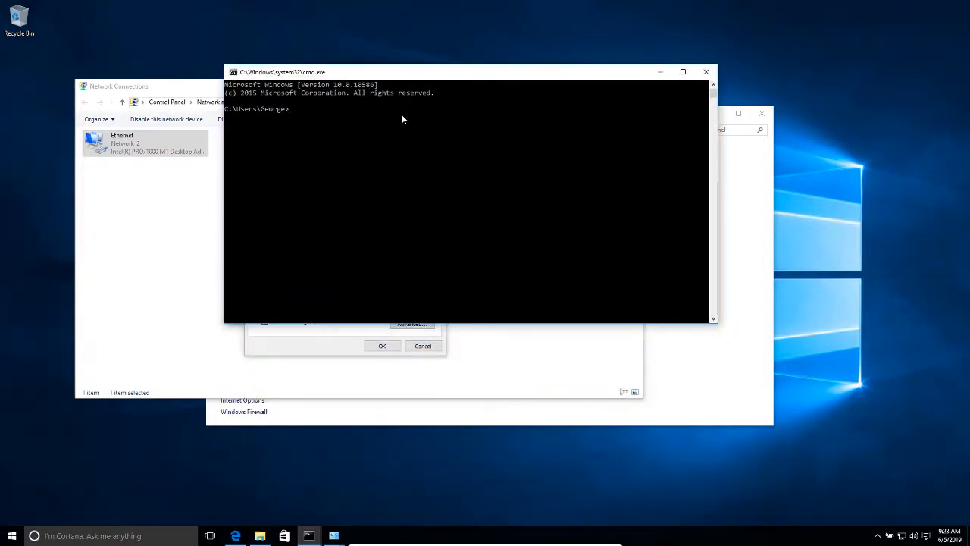
pyautogui.write('ipconfig')
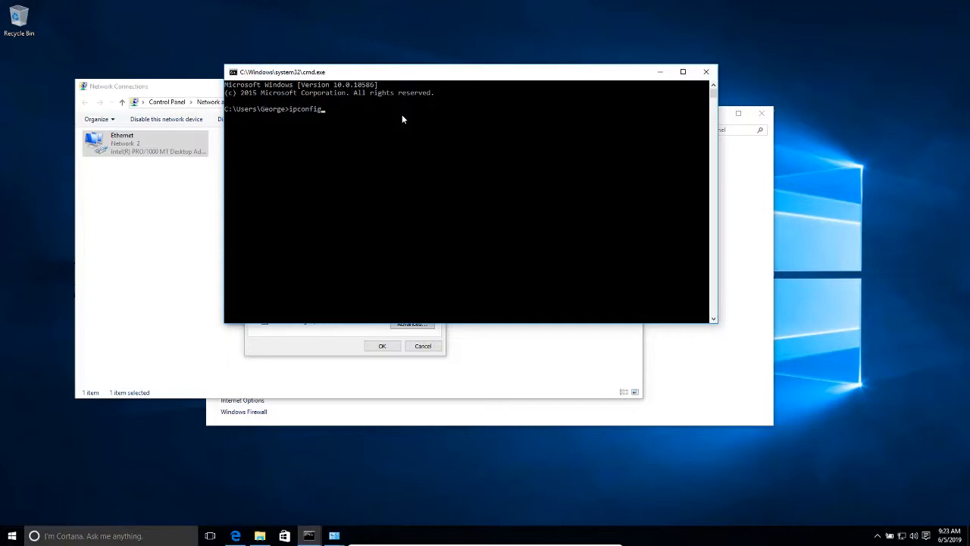
pyautogui.write('/')
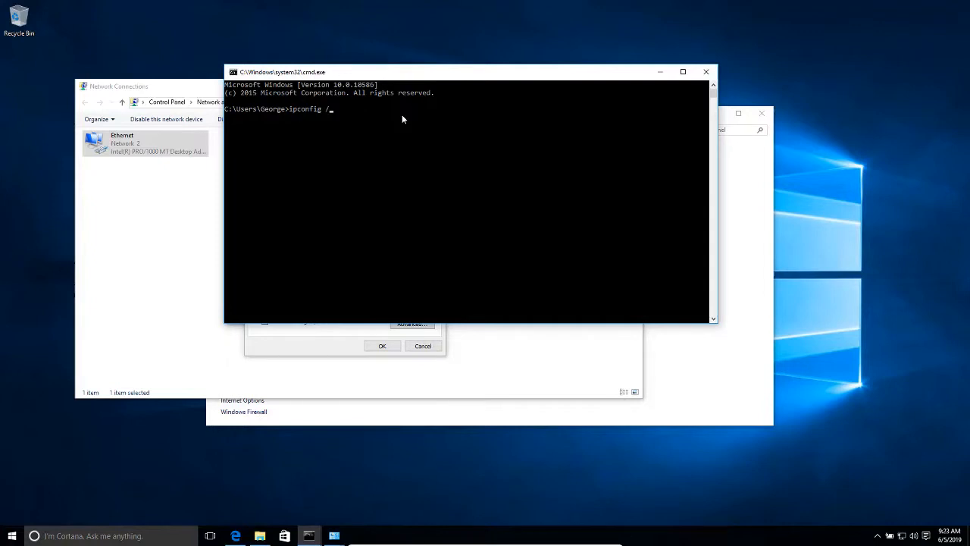
pyautogui.write('s')
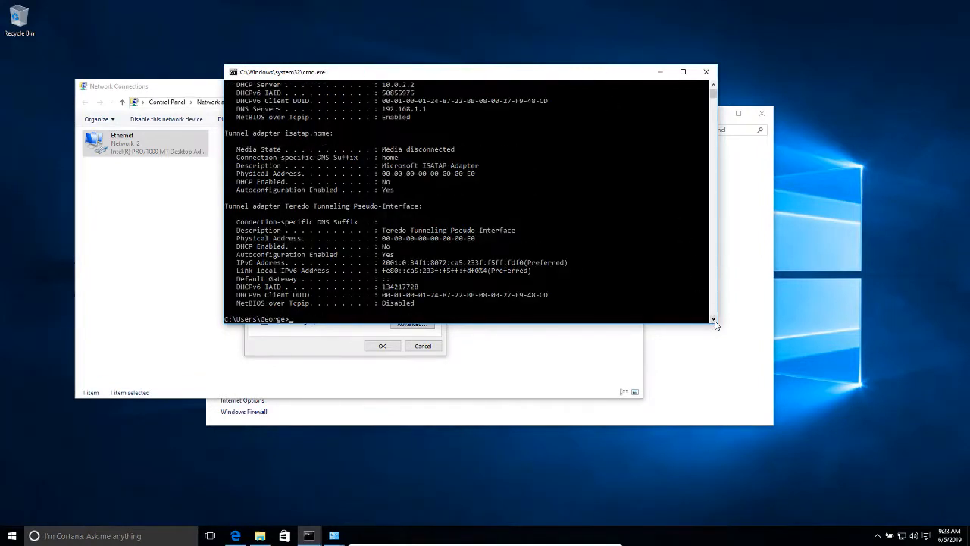
pyautogui.moveTo(702, 327)
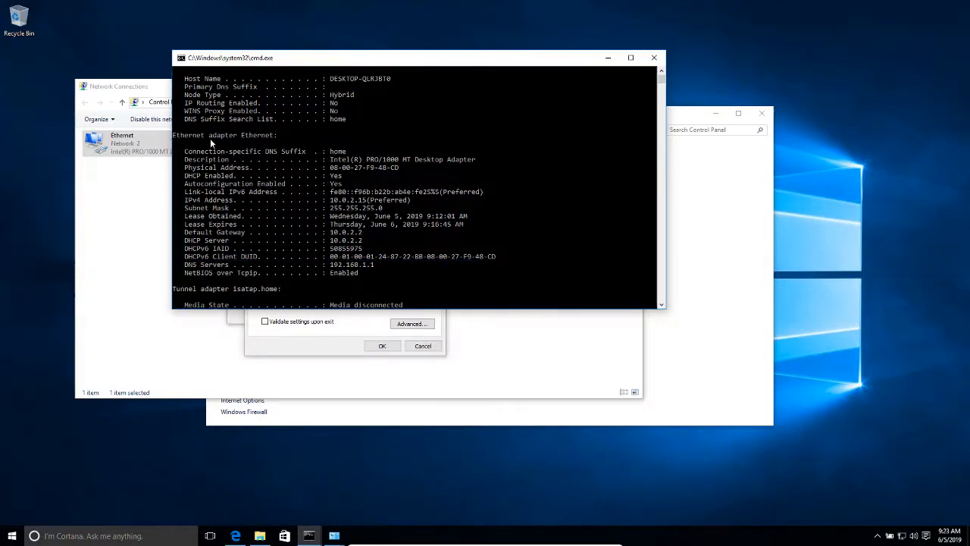
pyautogui.moveTo(337, 144)
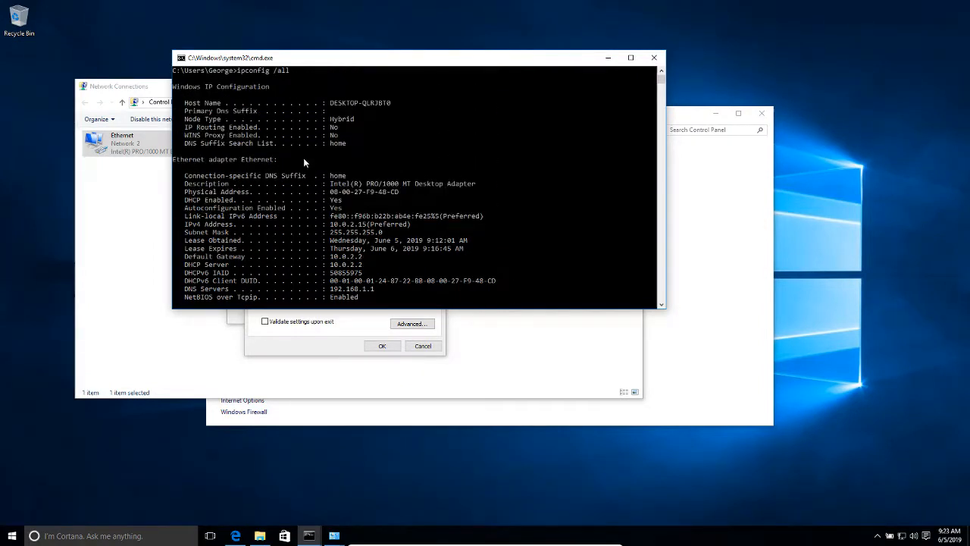
pyautogui.scroll(-3)
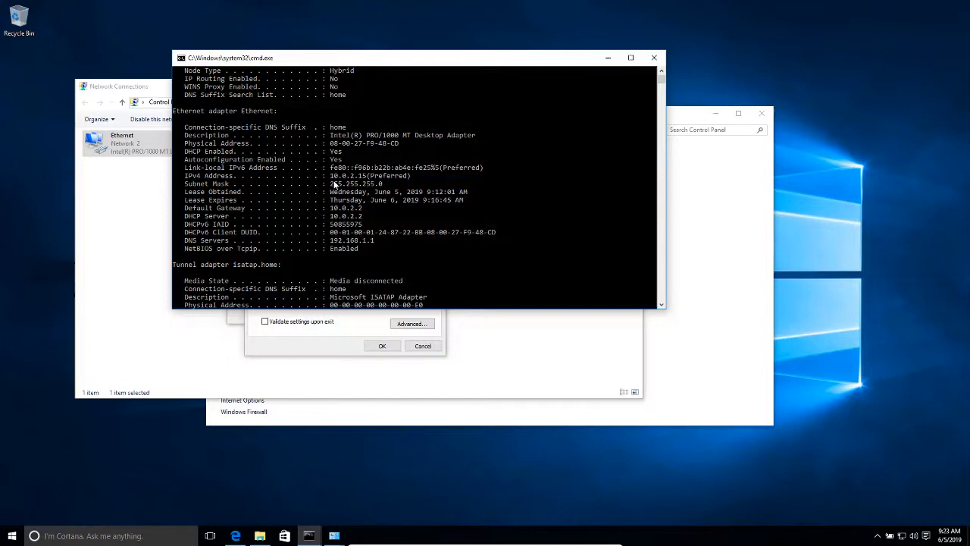
pyautogui.moveTo(414, 179)
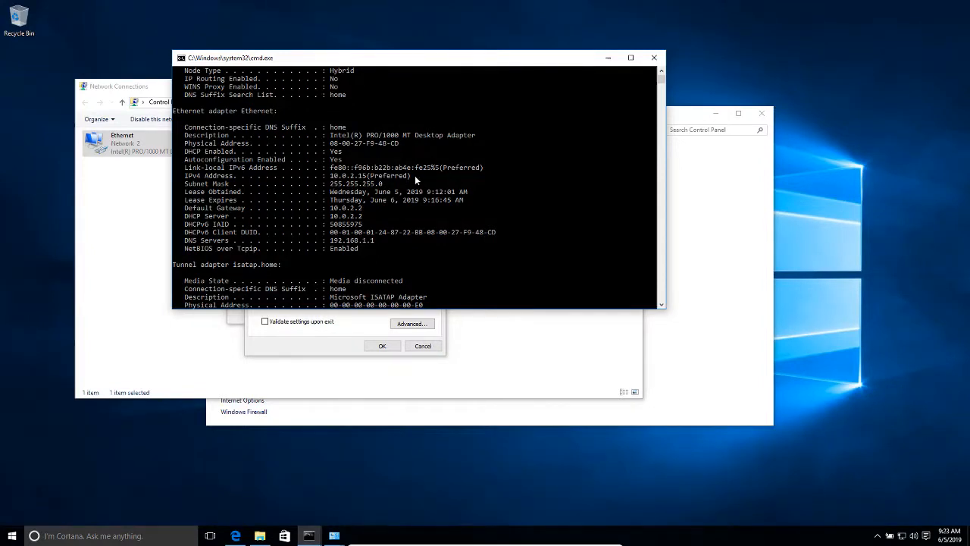
pyautogui.moveTo(382, 182)
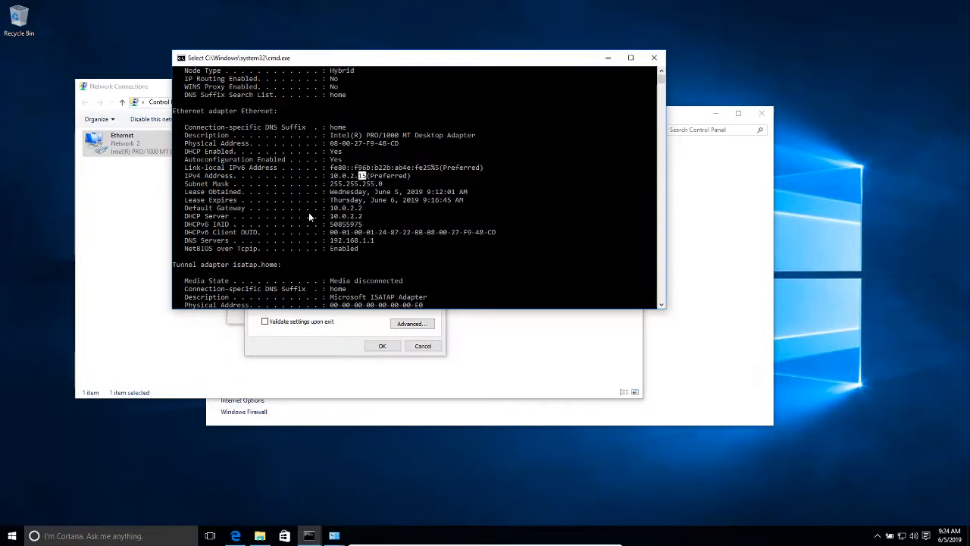
pyautogui.moveTo(359, 180)
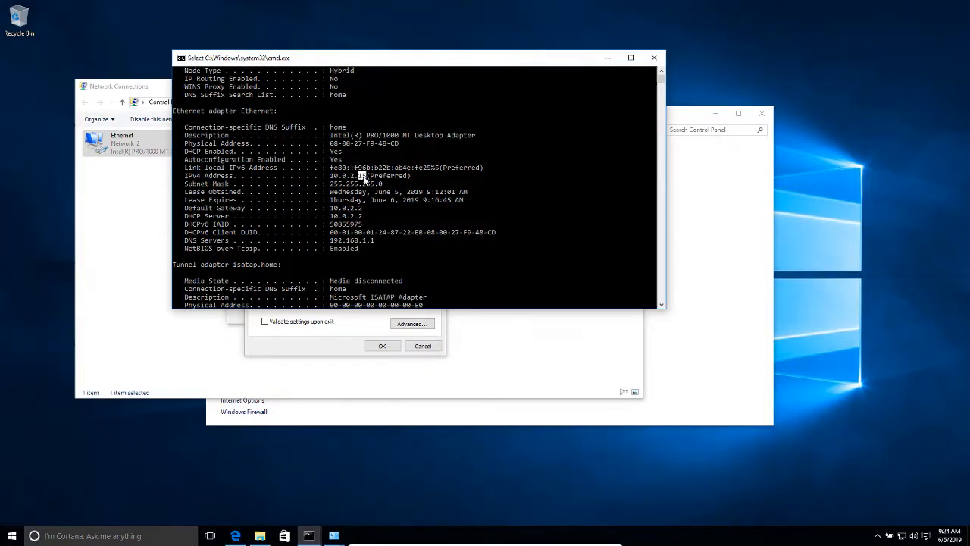
pyautogui.moveTo(362, 182)
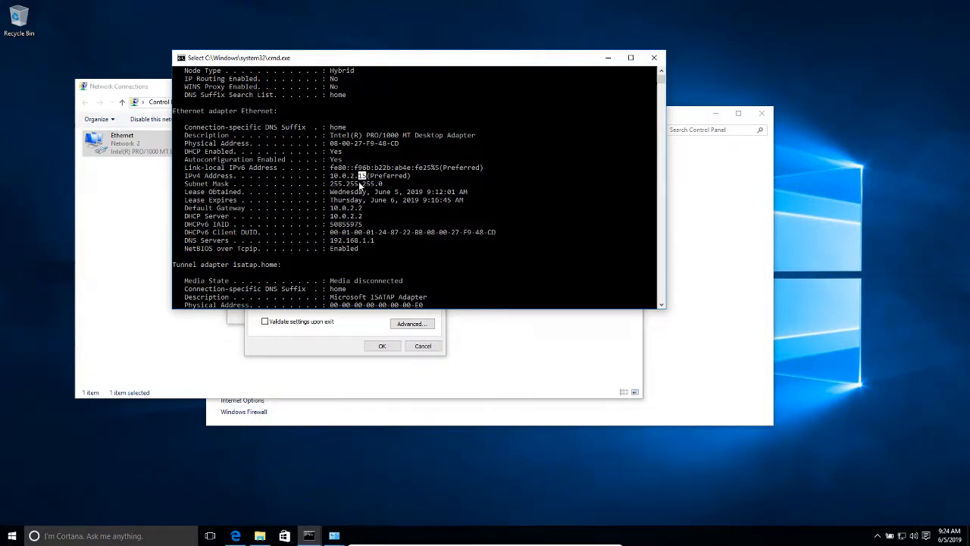
pyautogui.moveTo(364, 182)
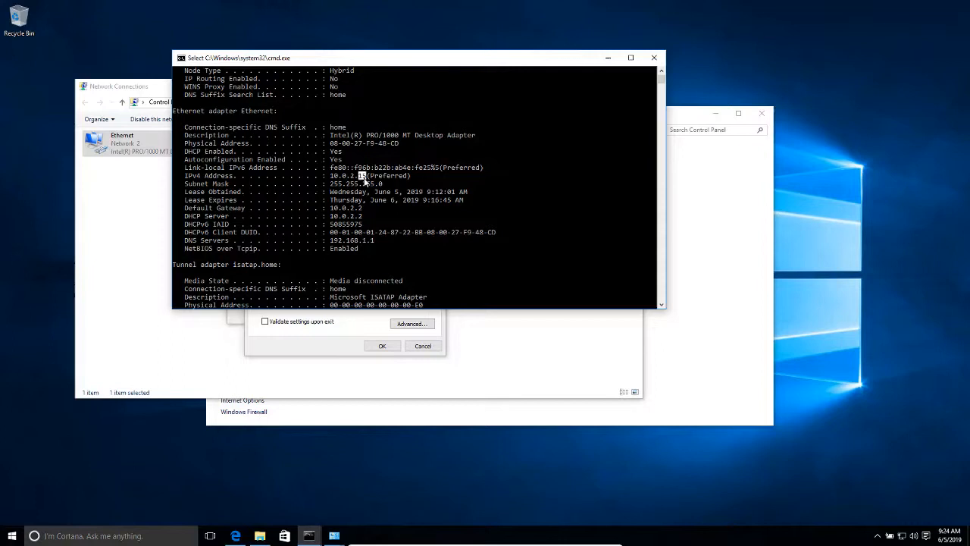
pyautogui.moveTo(352, 331)
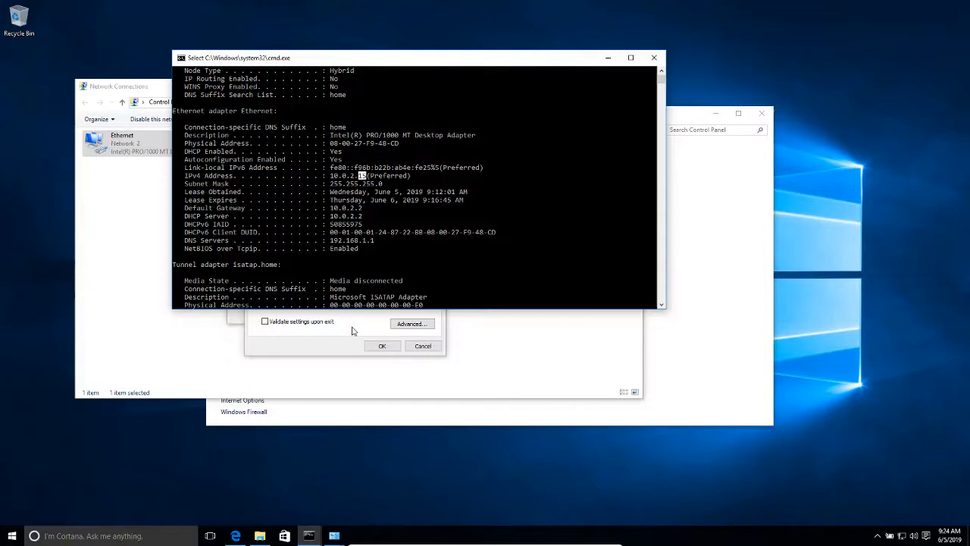
pyautogui.moveTo(360, 179)
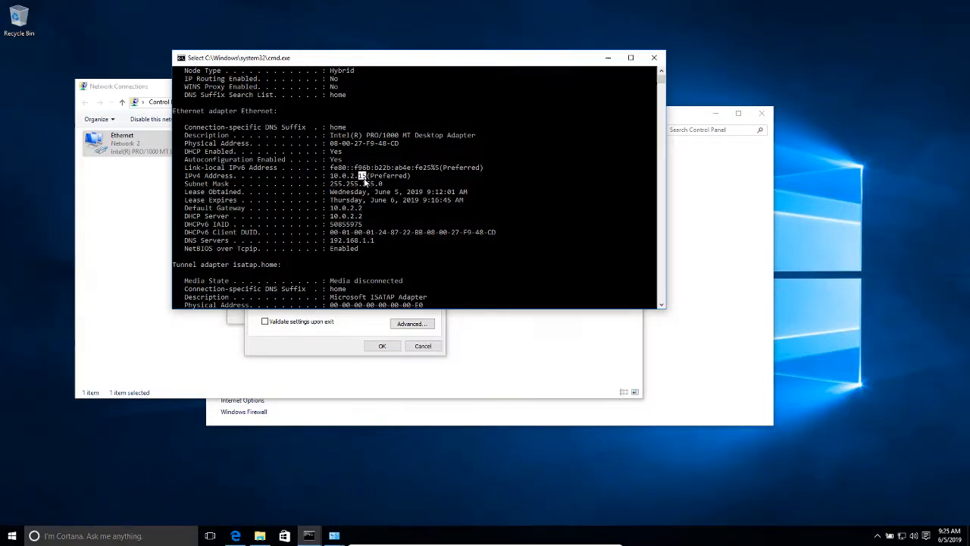
pyautogui.moveTo(572, 111)
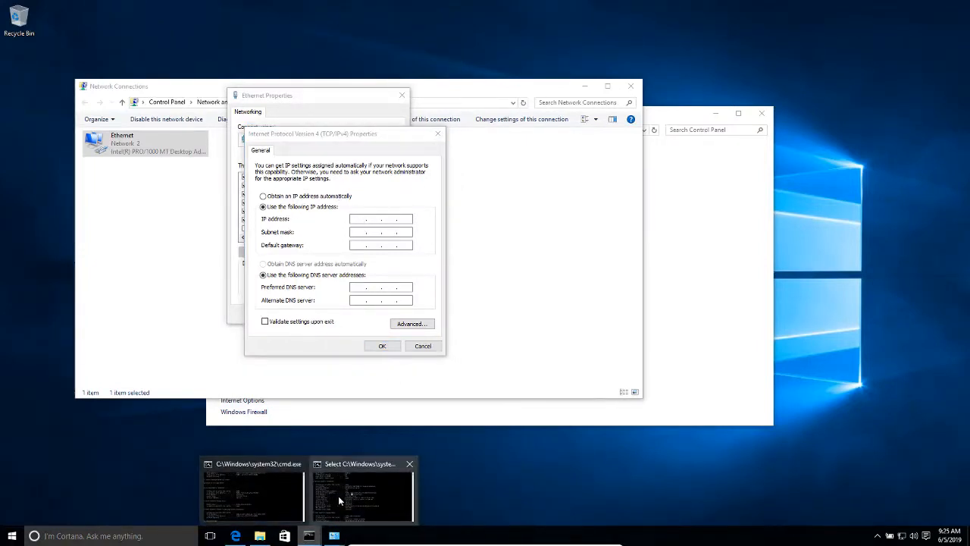
# Step: Enter IP address 10.0.2.10 and subnet mask 255.255.255.0, viewing the ipconfig output alongside
pyautogui.click(360, 492)
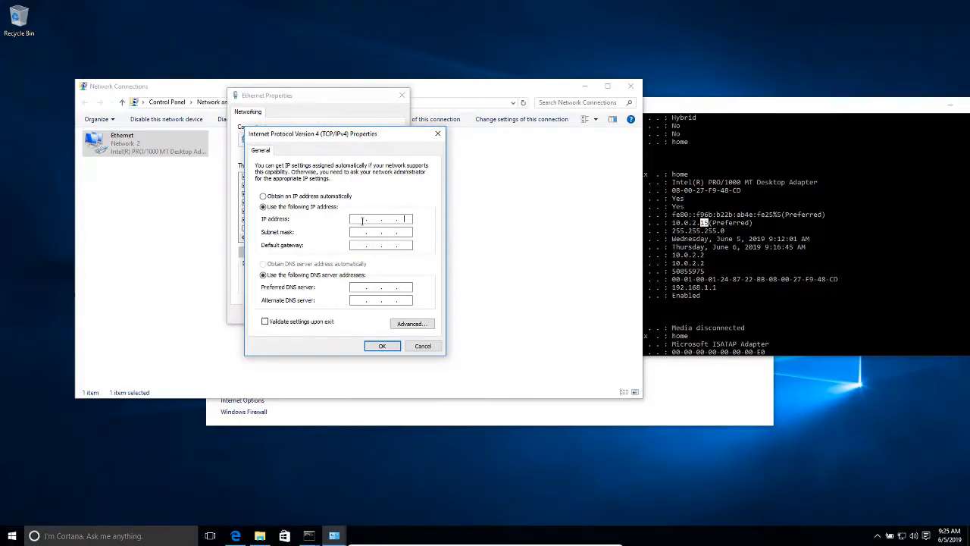
pyautogui.write('10 . 0 . 2 .')
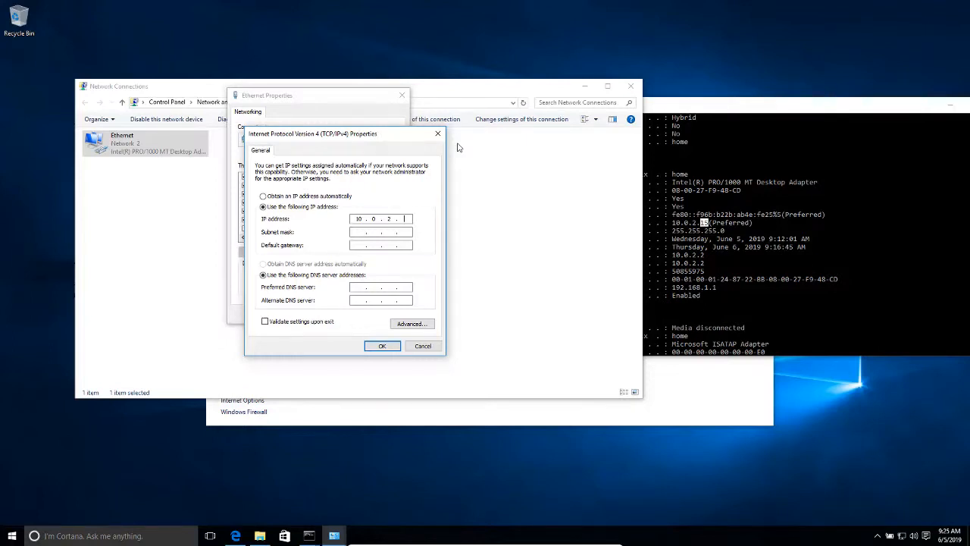
pyautogui.write('10')
pyautogui.click(381, 231)
pyautogui.write('255 . 255 . 255 . 0')
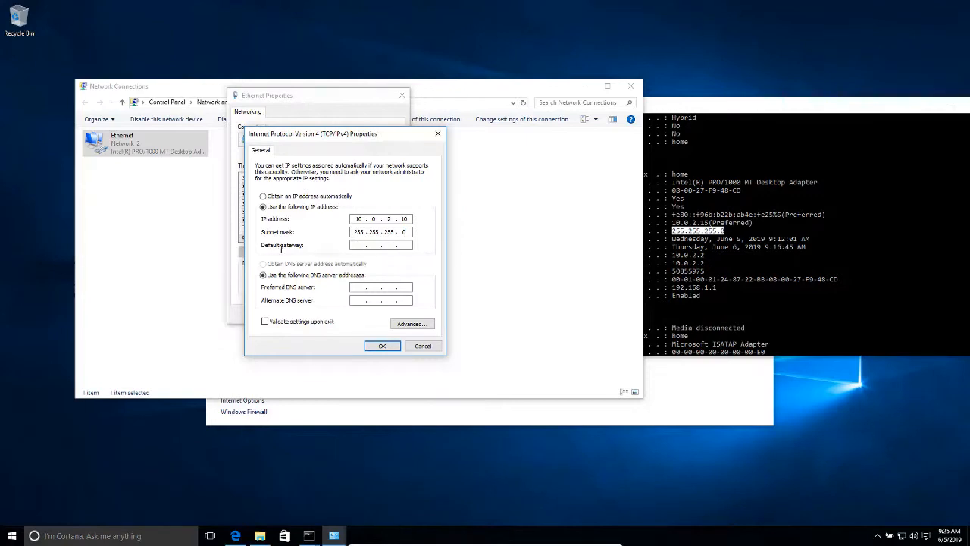
pyautogui.moveTo(755, 112)
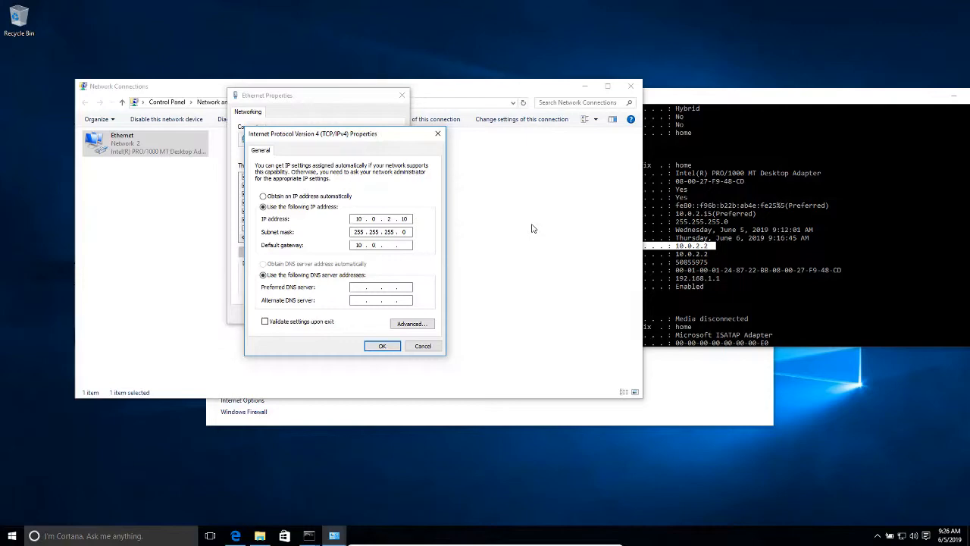
# Step: Enter gateway 10.0.2.2 and preferred DNS 192.168.1.1, then confirm with OK
pyautogui.write('2')
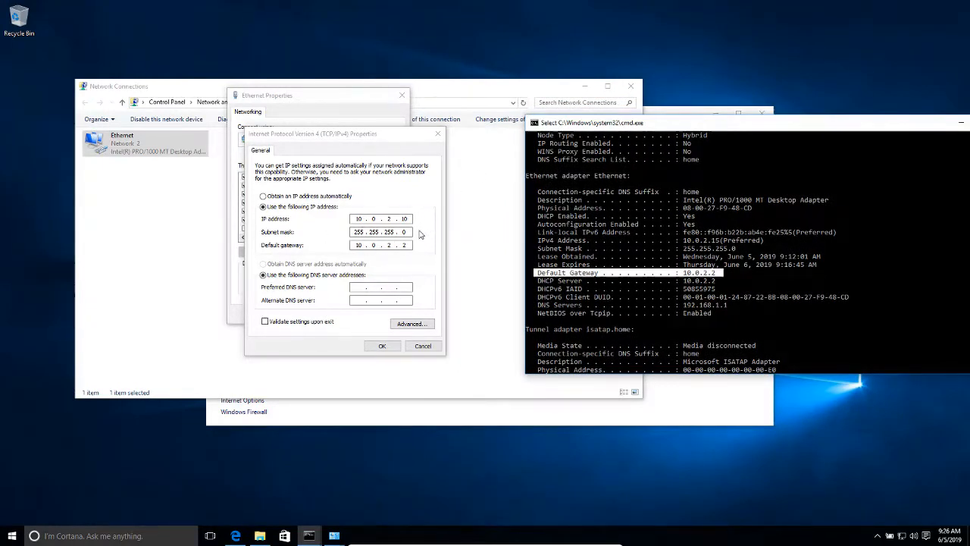
pyautogui.moveTo(362, 260)
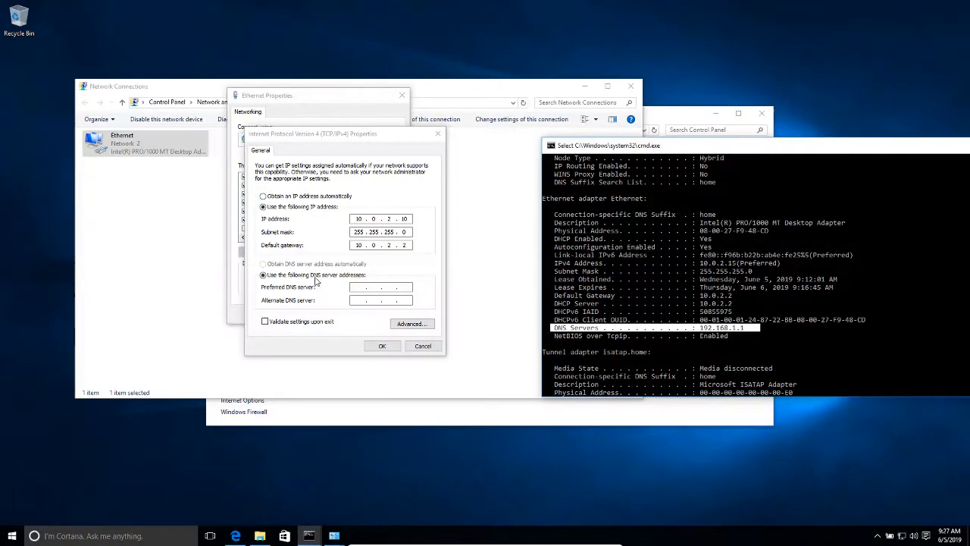
pyautogui.write('1')
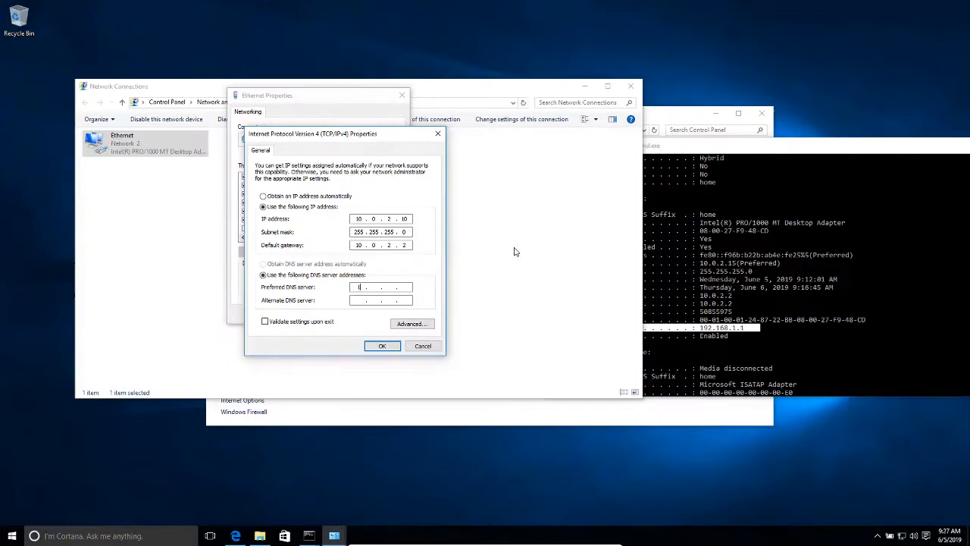
pyautogui.write('92 . 168 .')
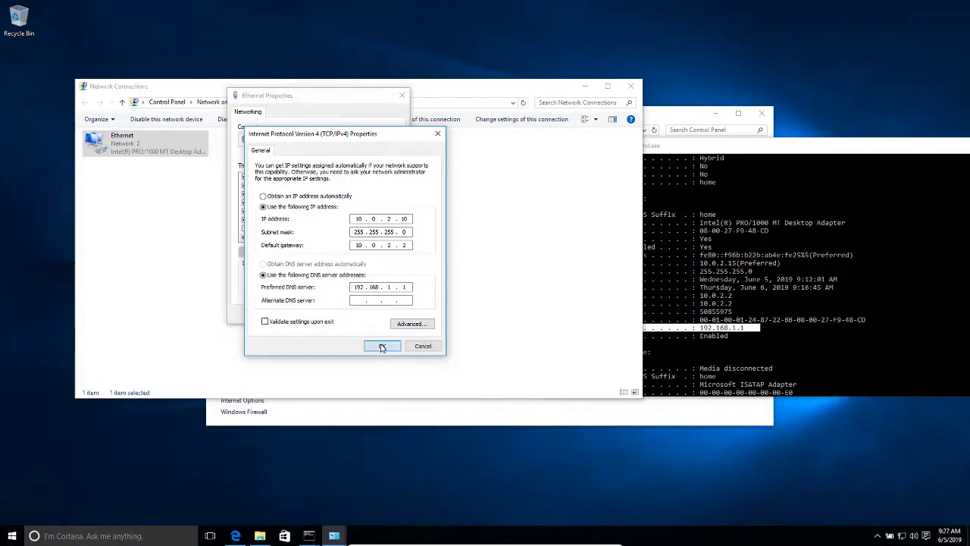
pyautogui.click(383, 346)
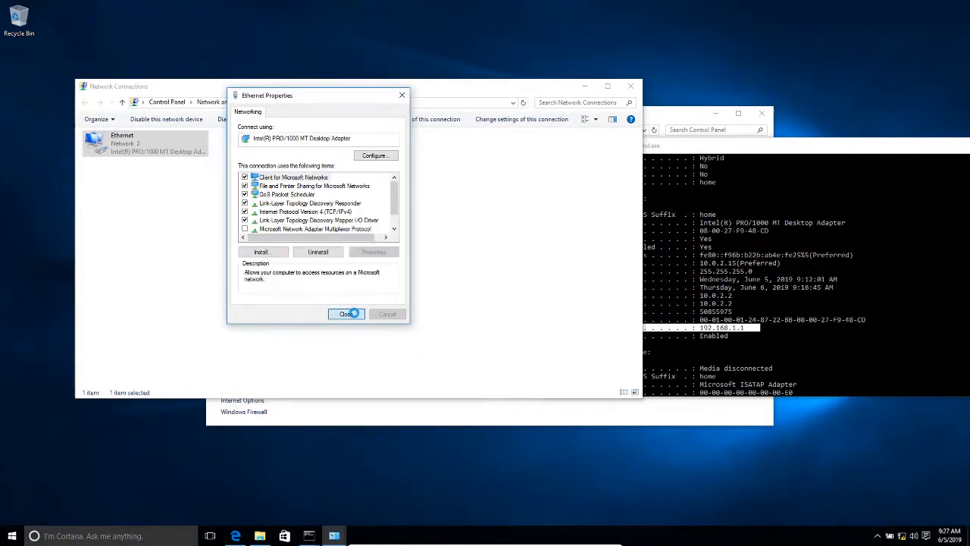
# Step: Close Ethernet Properties and the Network and Sharing Center window
pyautogui.click(345, 314)
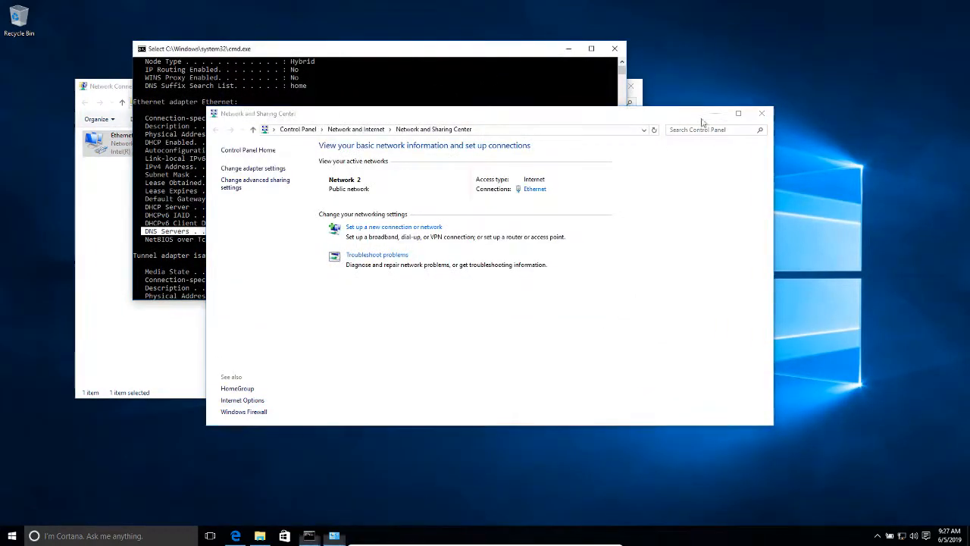
pyautogui.click(762, 113)
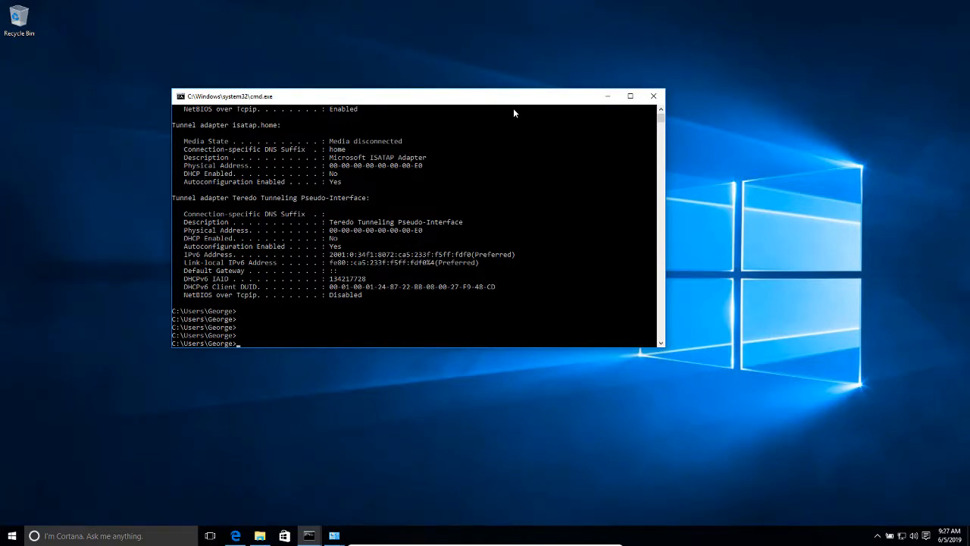
pyautogui.moveTo(497, 151)
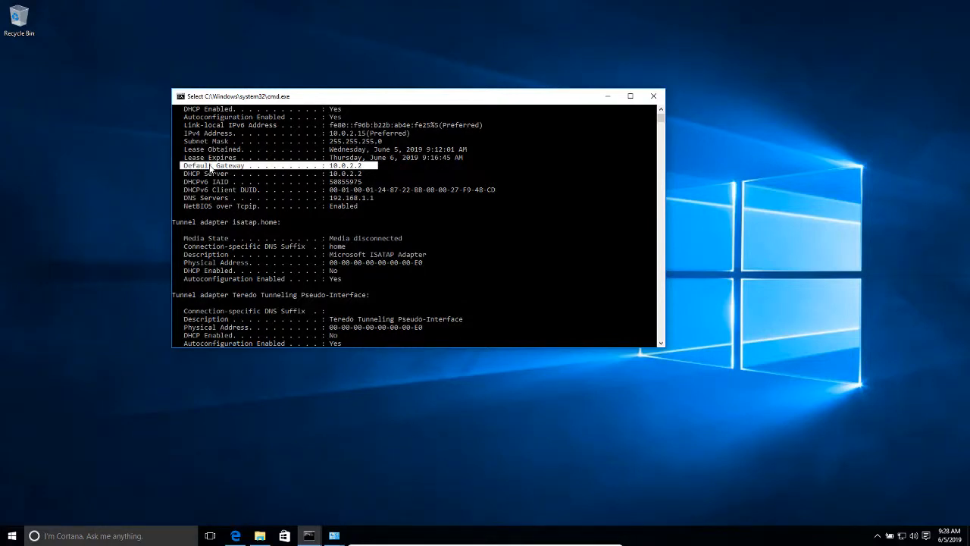
# Step: Ping the gateway 10.0.2.2 from the Command Prompt
pyautogui.scroll(-3)
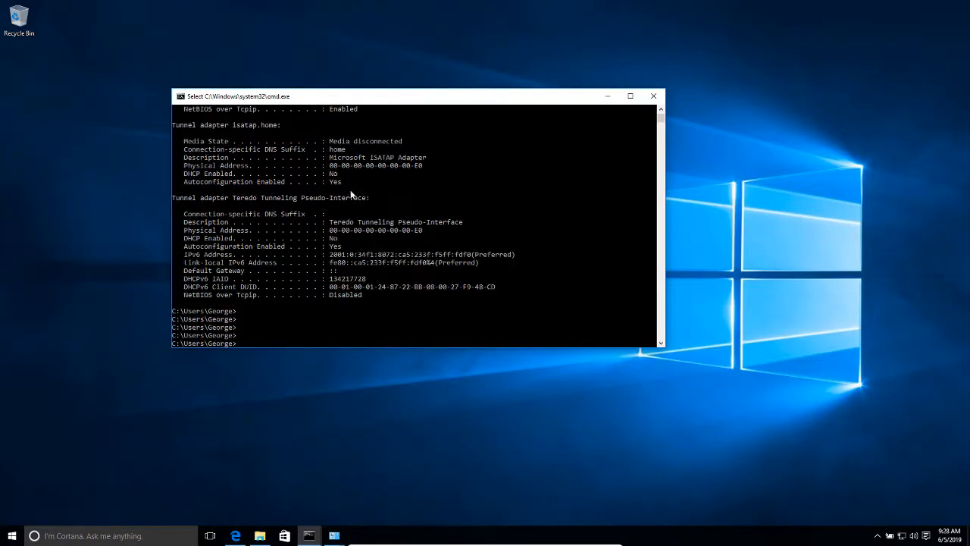
pyautogui.write('p')
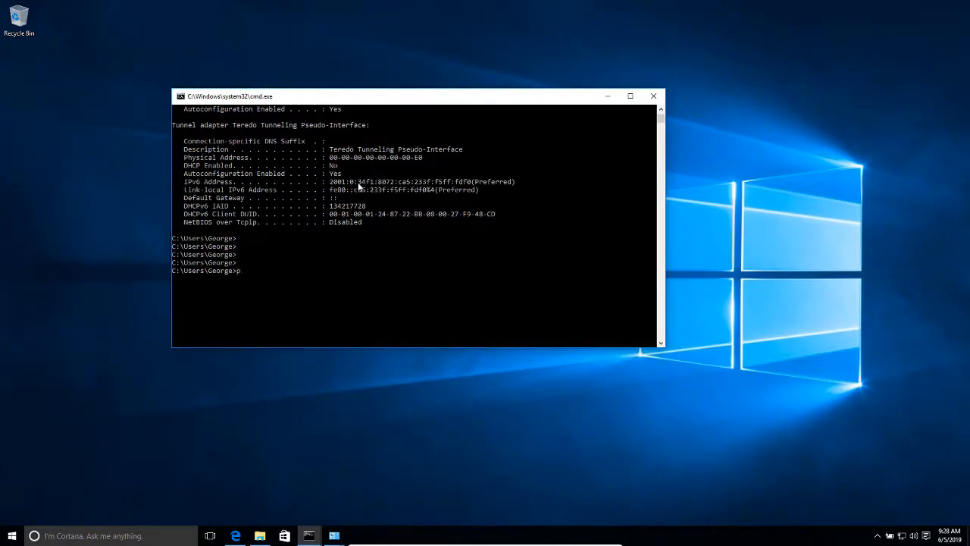
pyautogui.write('ping')
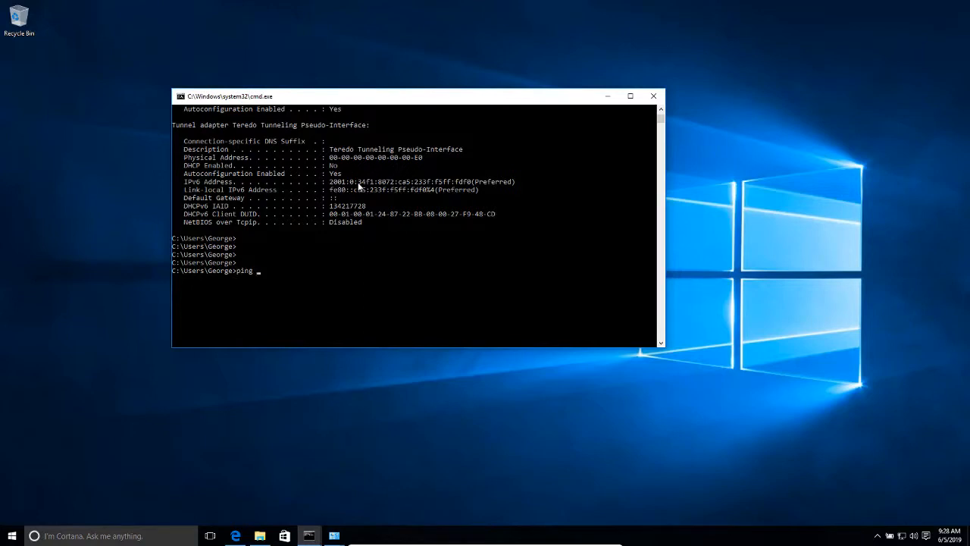
pyautogui.write('10.0.2.2')
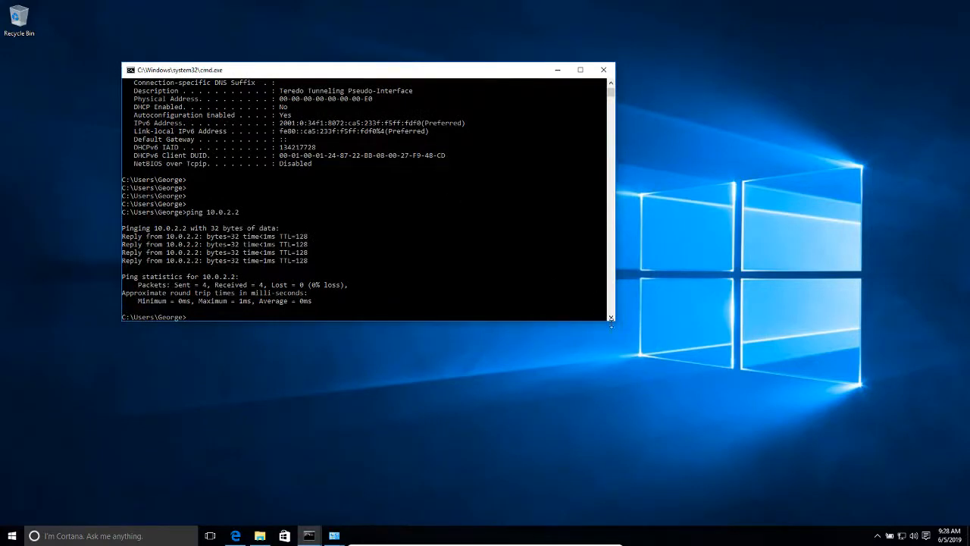
pyautogui.moveTo(402, 272)
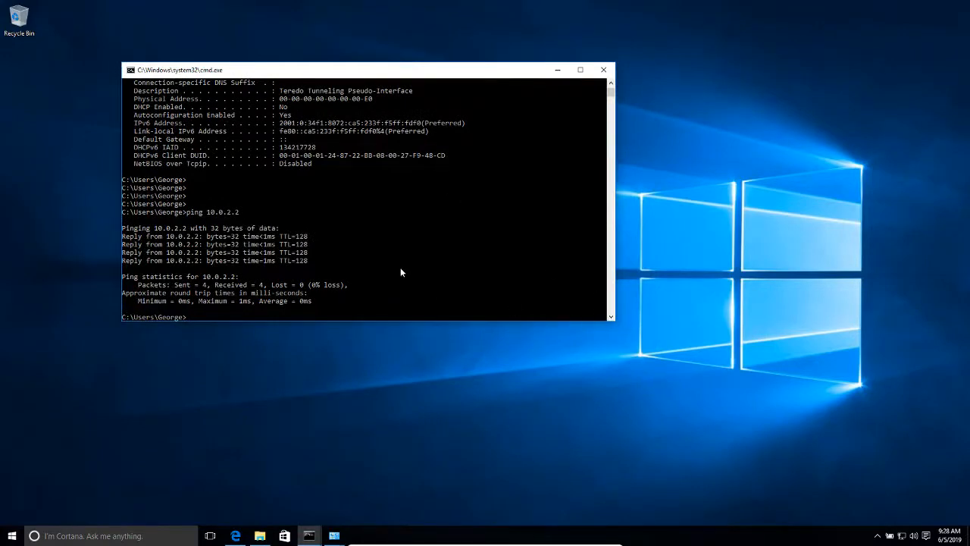